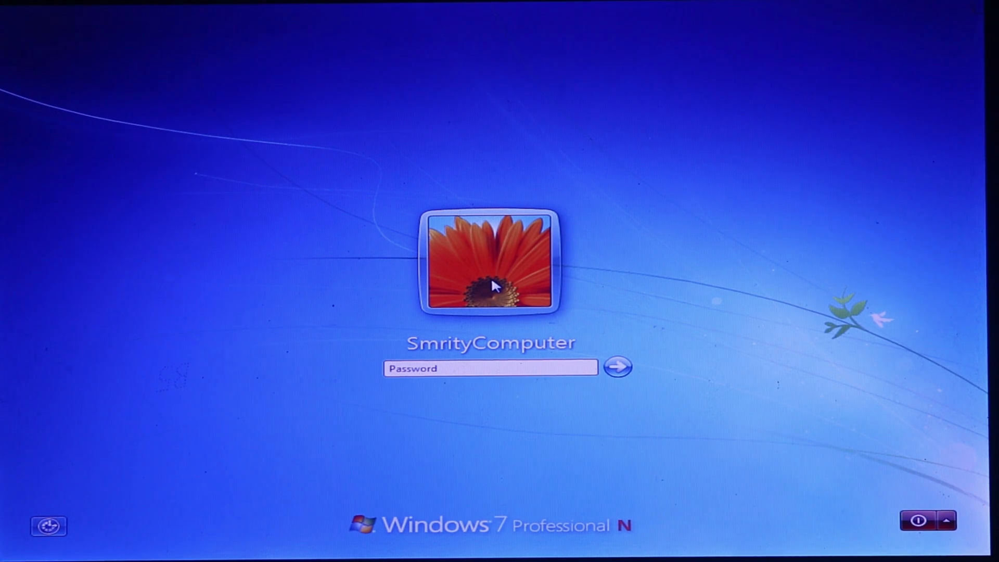
{"action": "mouse_move", "coordinate": [472, 381]}
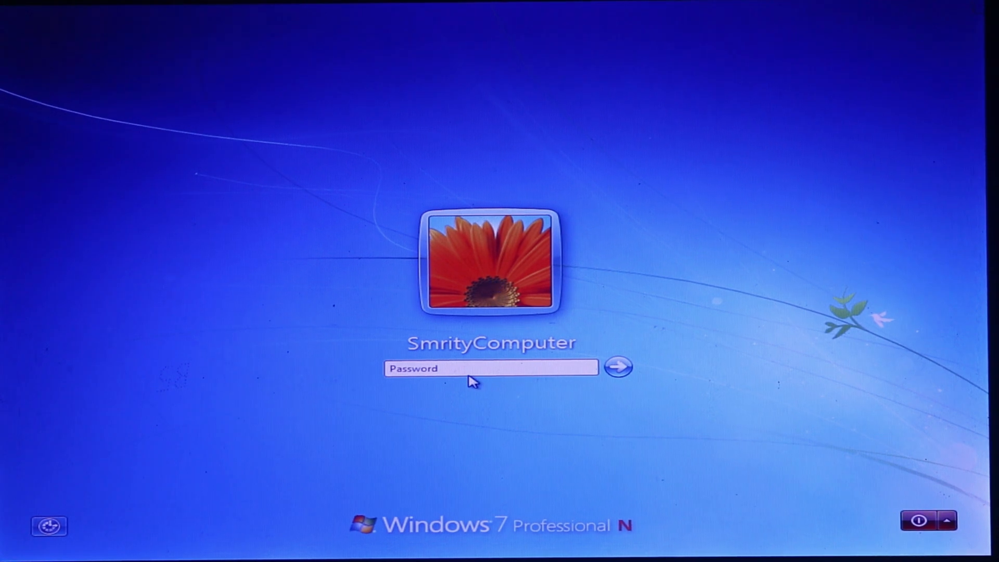
Try several password guesses at the logon screen, each rejected as incorrect
{"action": "type", "text": "•"}
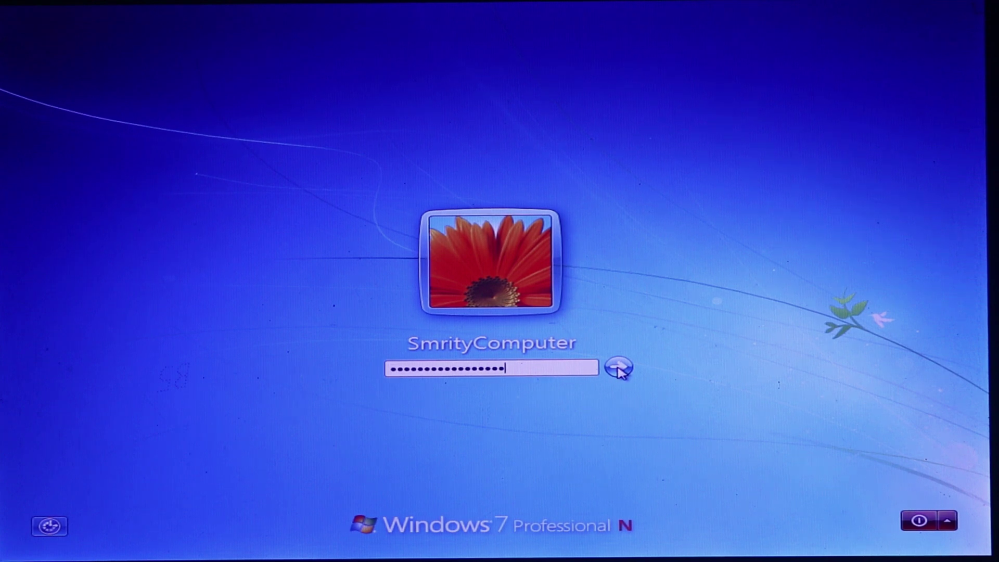
{"action": "left_click", "coordinate": [617, 367]}
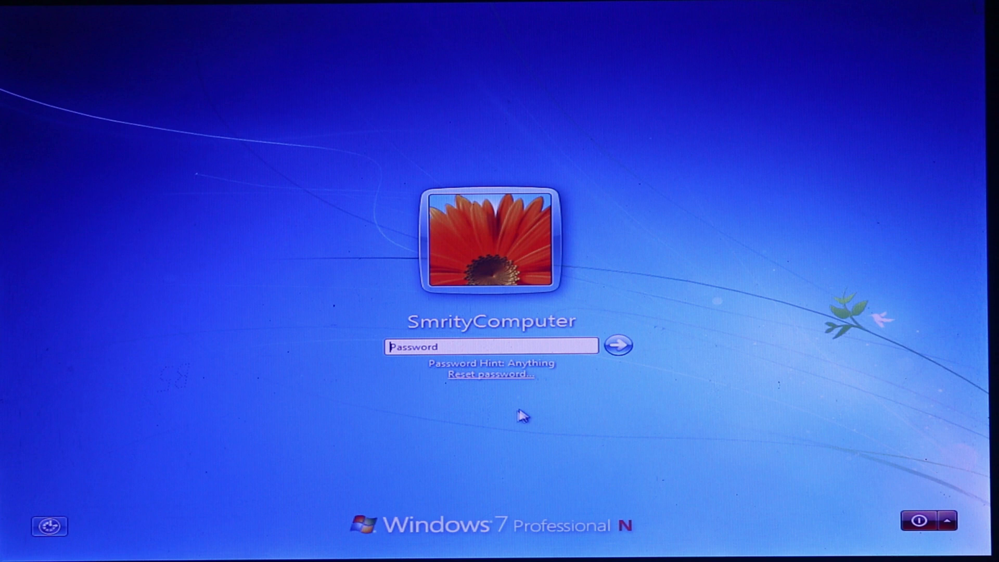
{"action": "type", "text": "password"}
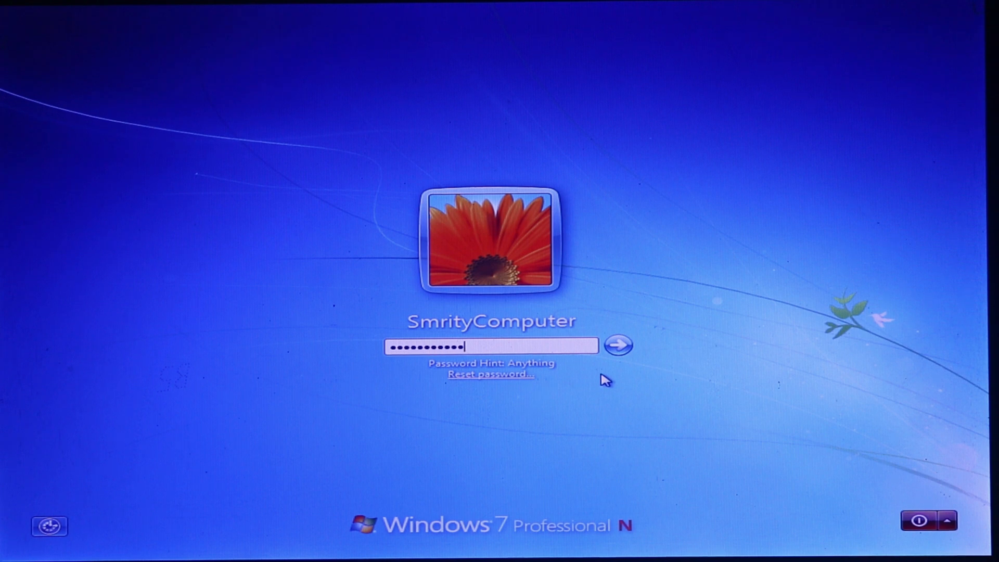
{"action": "left_click", "coordinate": [617, 345]}
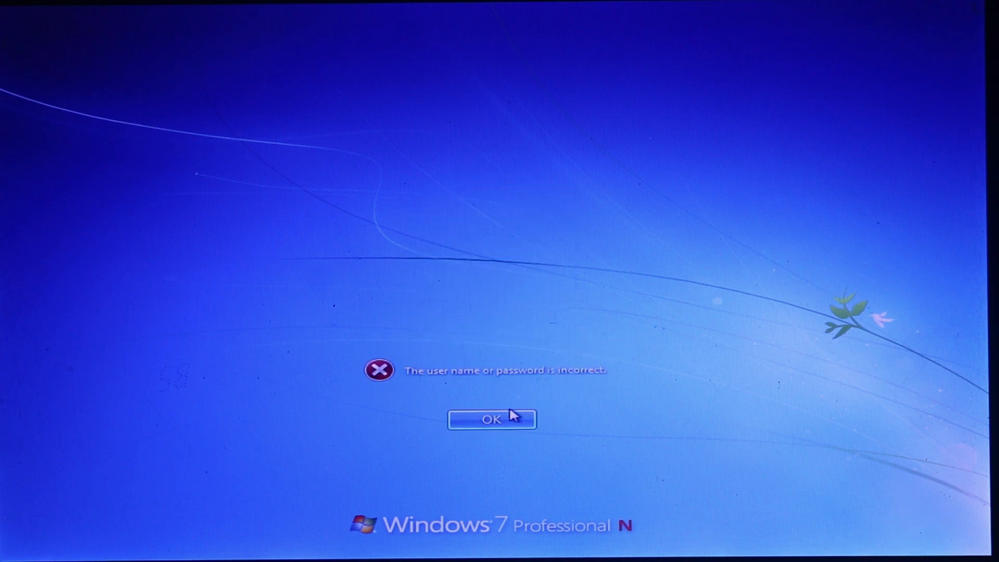
{"action": "left_click", "coordinate": [490, 419]}
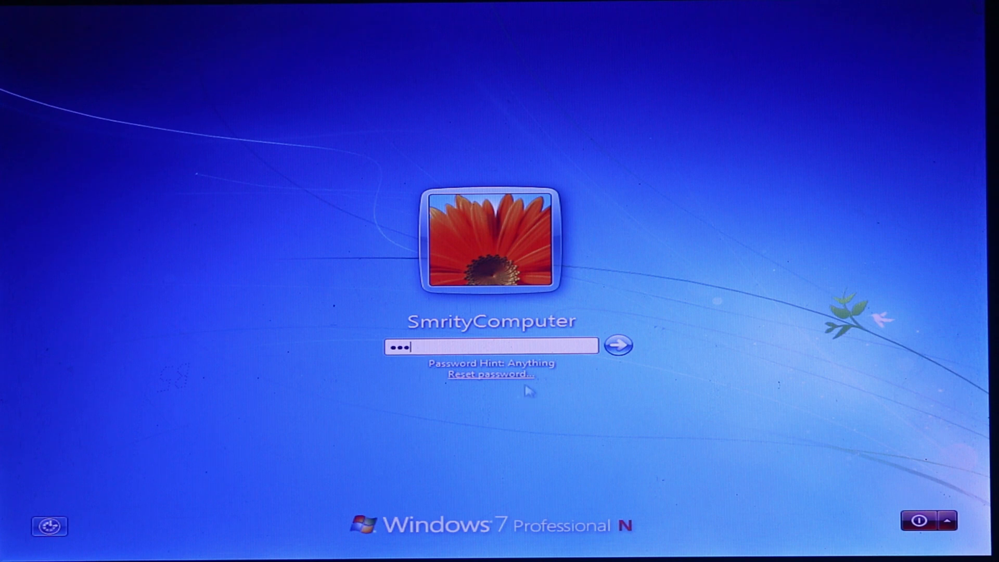
{"action": "left_click", "coordinate": [618, 344]}
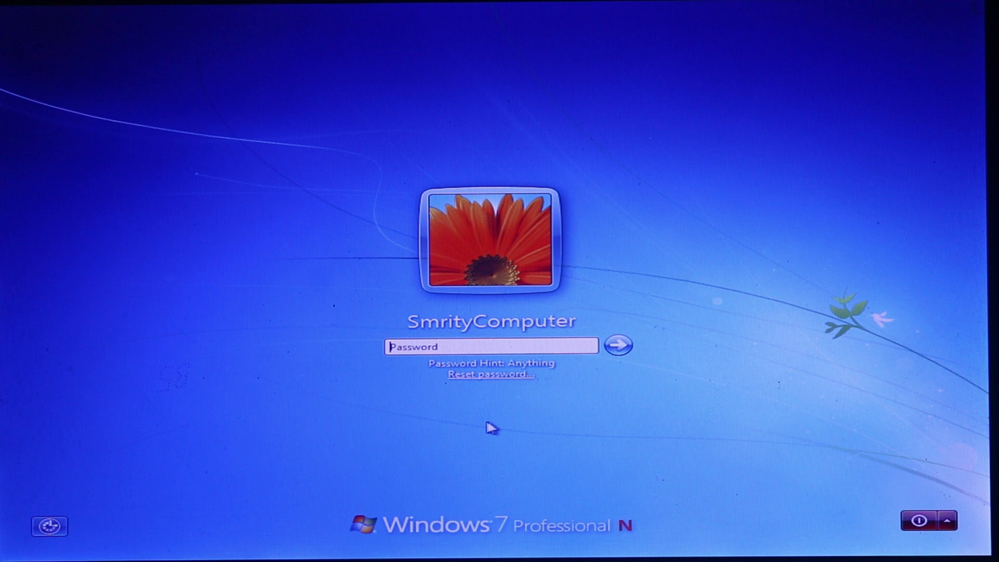
{"action": "mouse_move", "coordinate": [604, 332]}
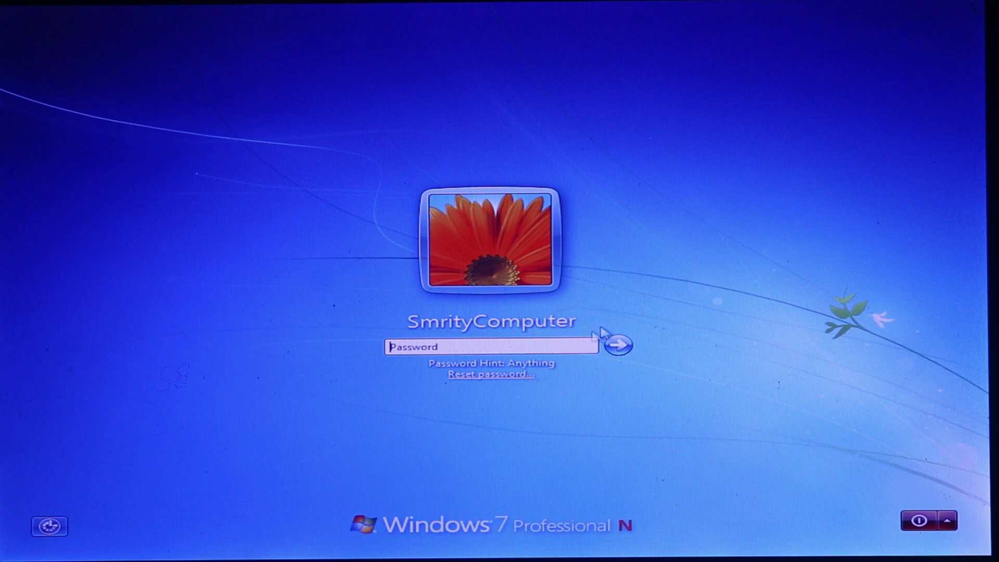
{"action": "mouse_move", "coordinate": [824, 269]}
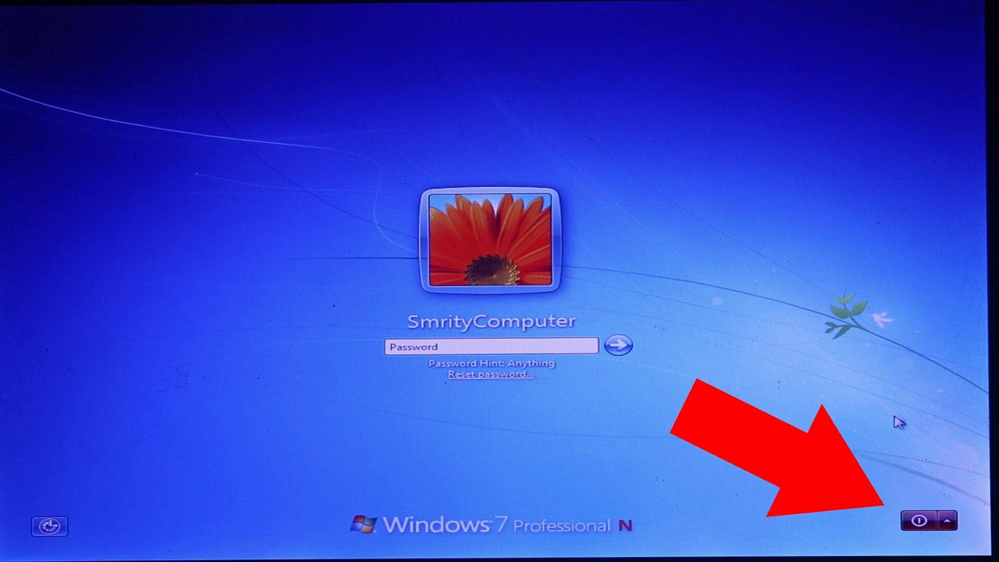
Restart the computer from the logon screen's shutdown options
{"action": "left_click", "coordinate": [950, 521]}
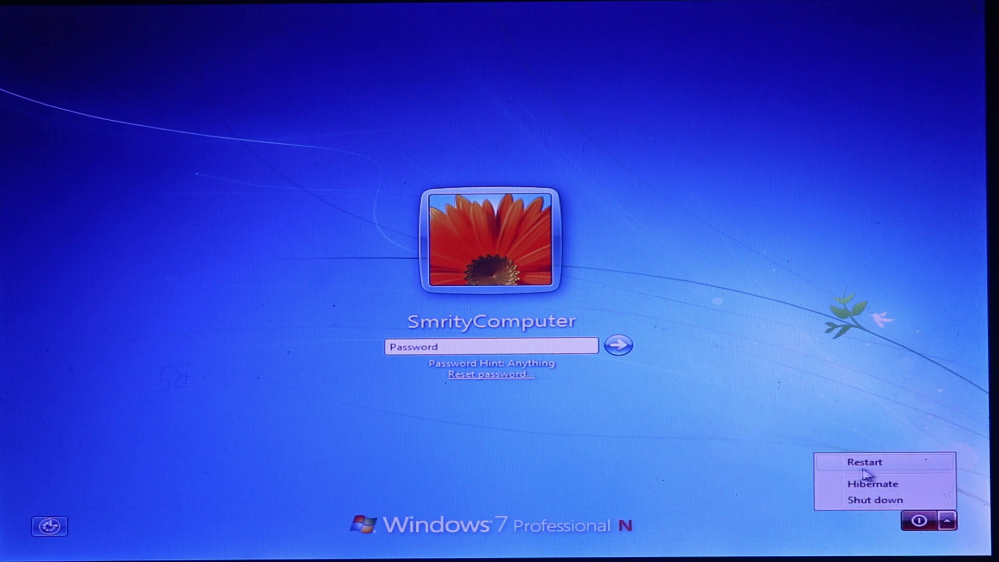
{"action": "left_click", "coordinate": [863, 461]}
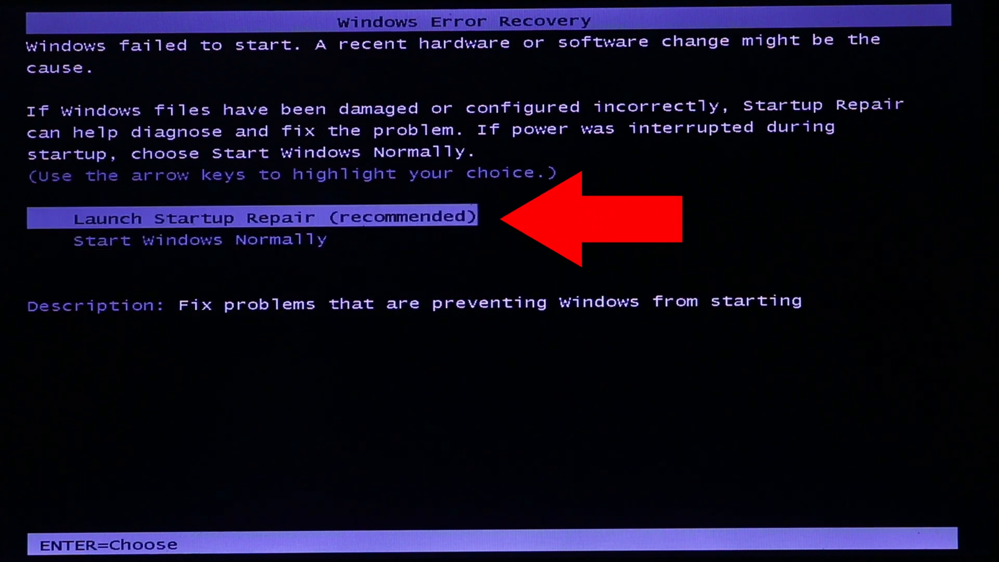
Launch Startup Repair from the Windows Error Recovery menu
{"action": "key", "text": "Return"}
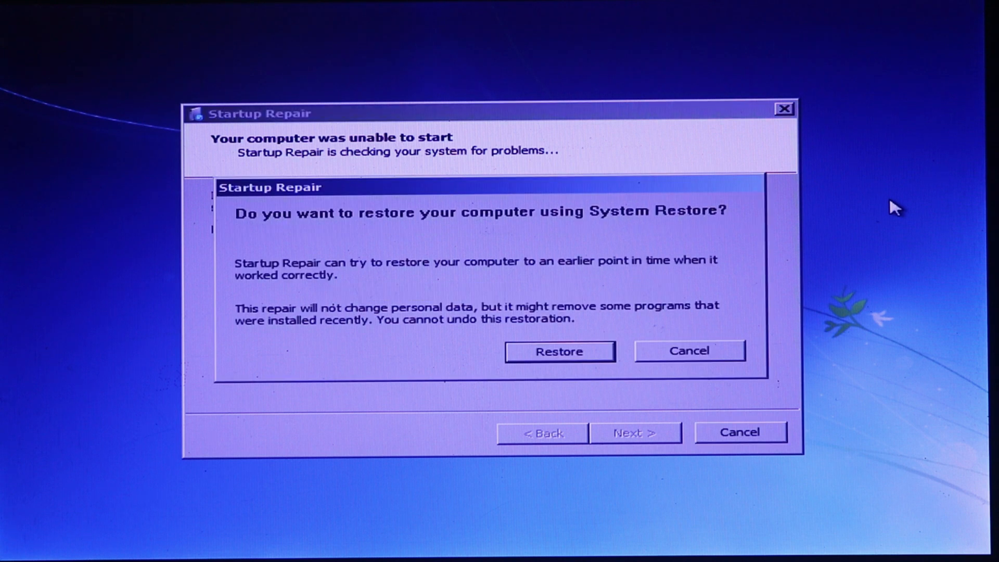
{"action": "mouse_move", "coordinate": [580, 195]}
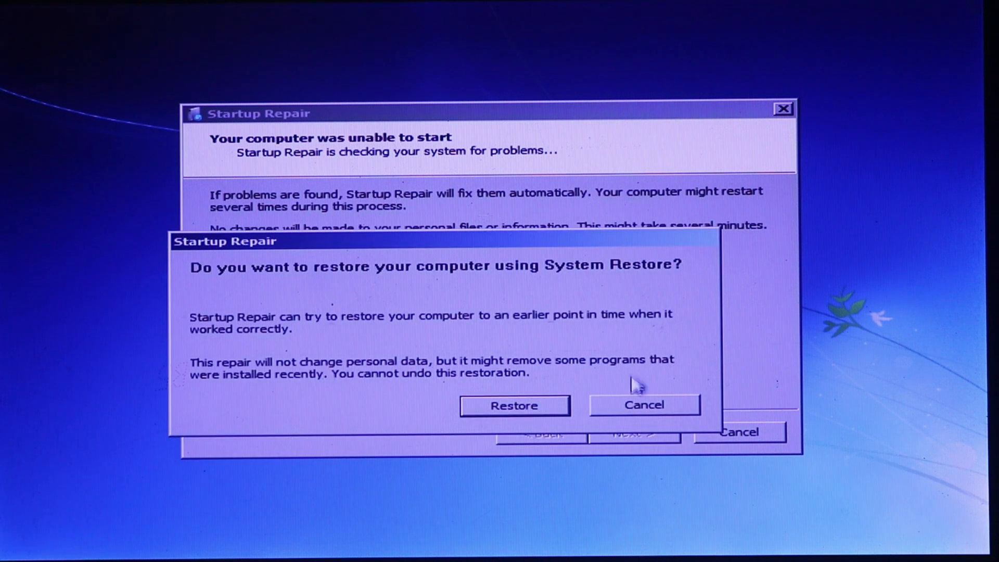
Decline the System Restore offer so Startup Repair reports it cannot fix the computer
{"action": "left_click", "coordinate": [643, 405]}
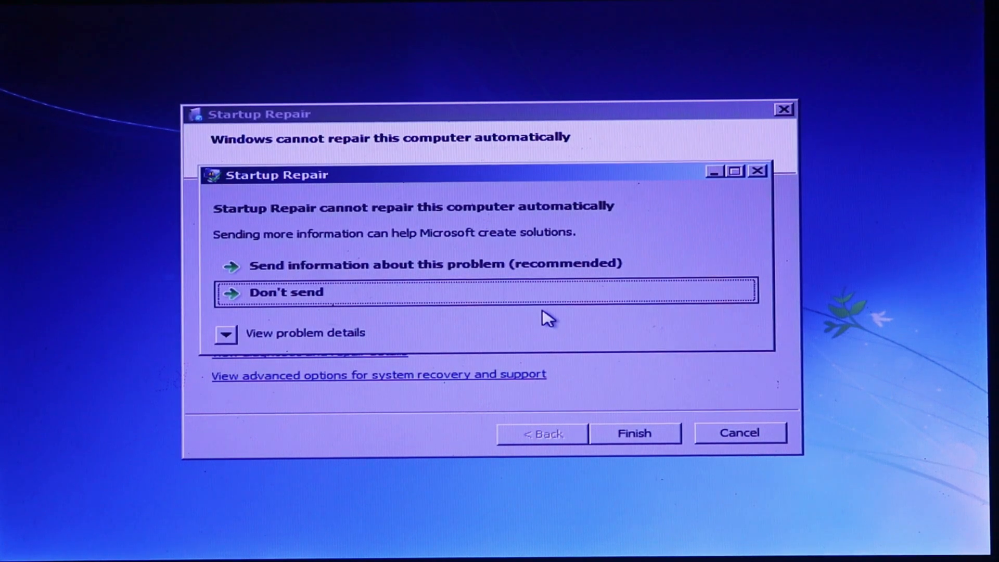
{"action": "mouse_move", "coordinate": [500, 301]}
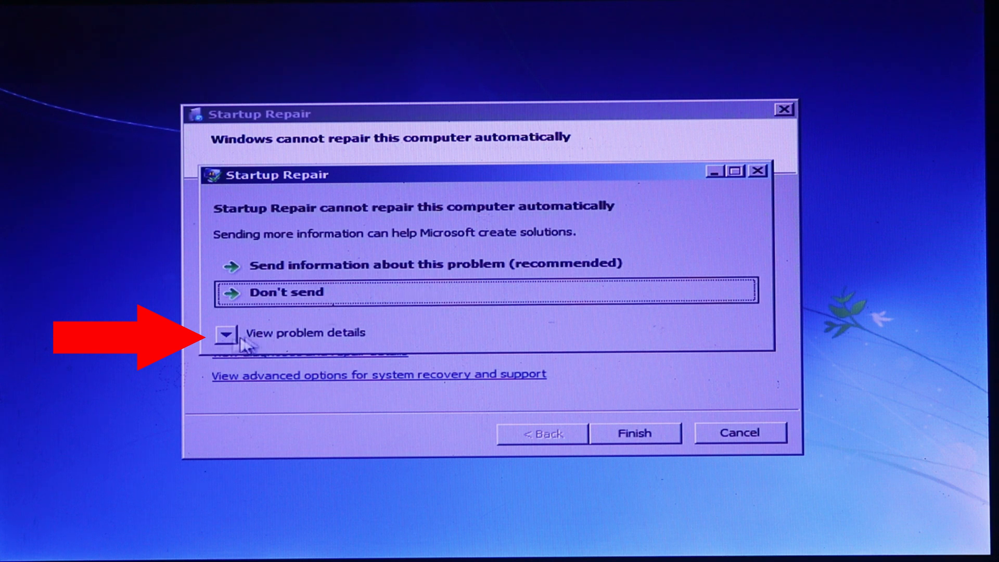
Expand the problem details and open X:\windows\system32\en-US\erofflps.txt in Notepad
{"action": "left_click", "coordinate": [225, 333]}
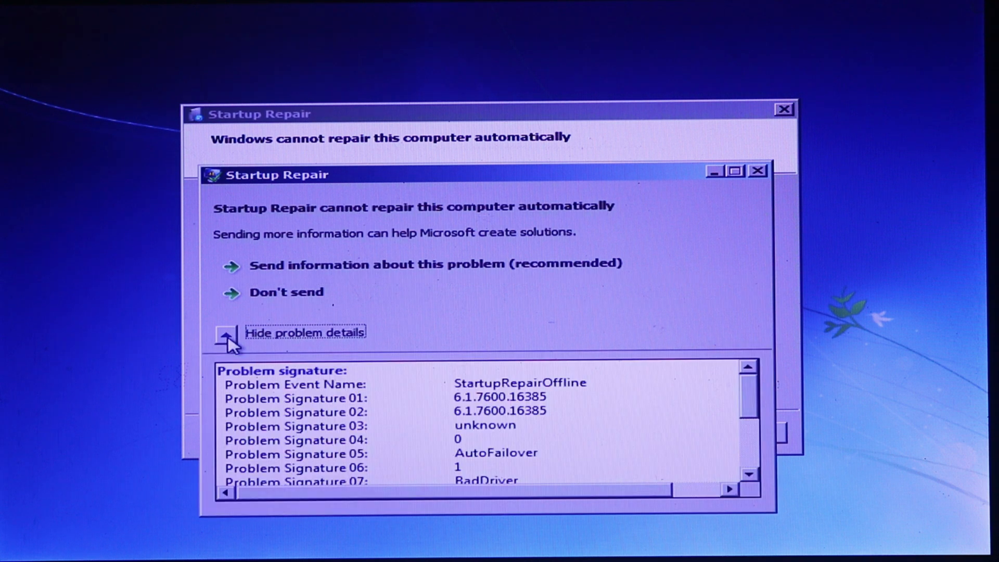
{"action": "mouse_move", "coordinate": [761, 421]}
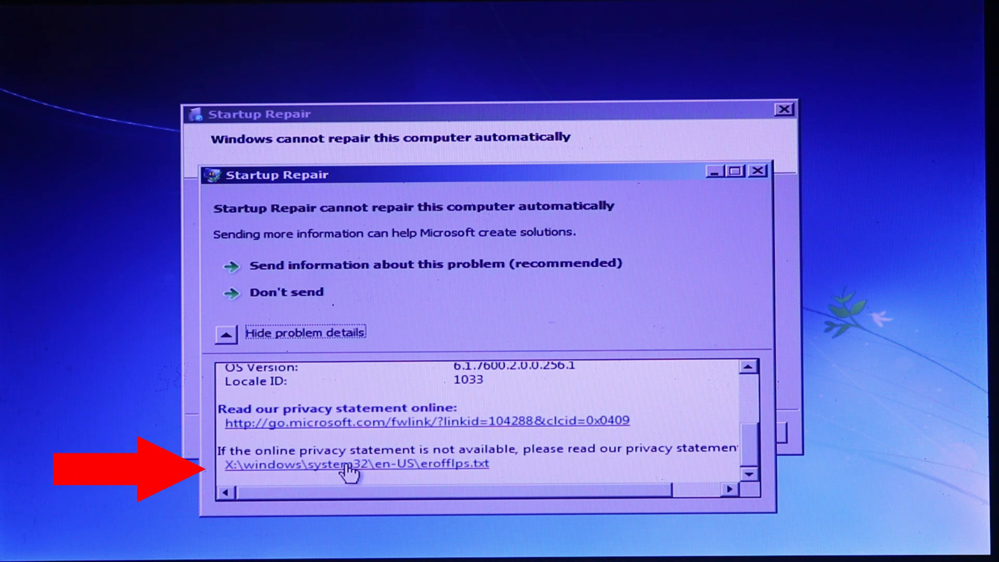
{"action": "left_click", "coordinate": [356, 463]}
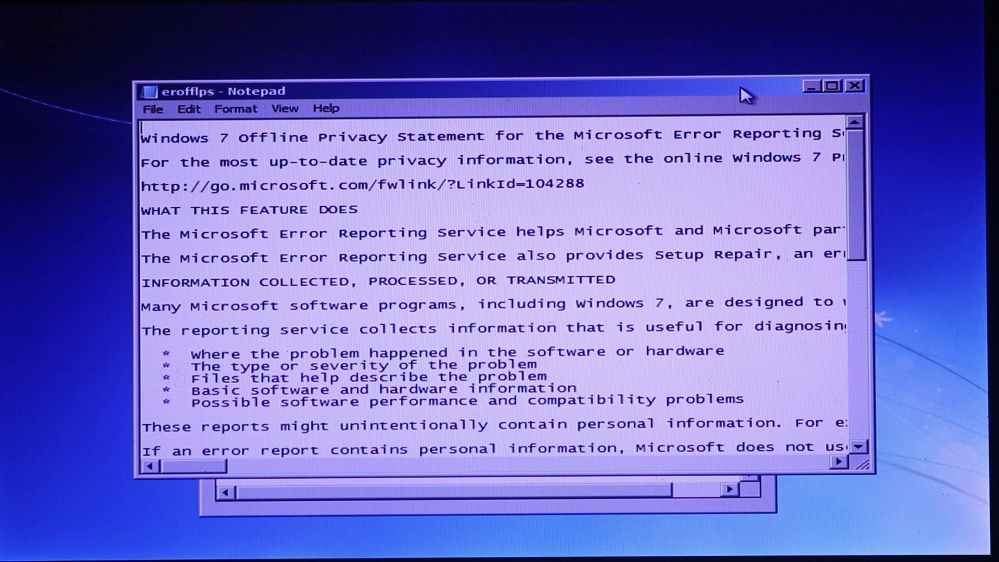
{"action": "mouse_move", "coordinate": [166, 127]}
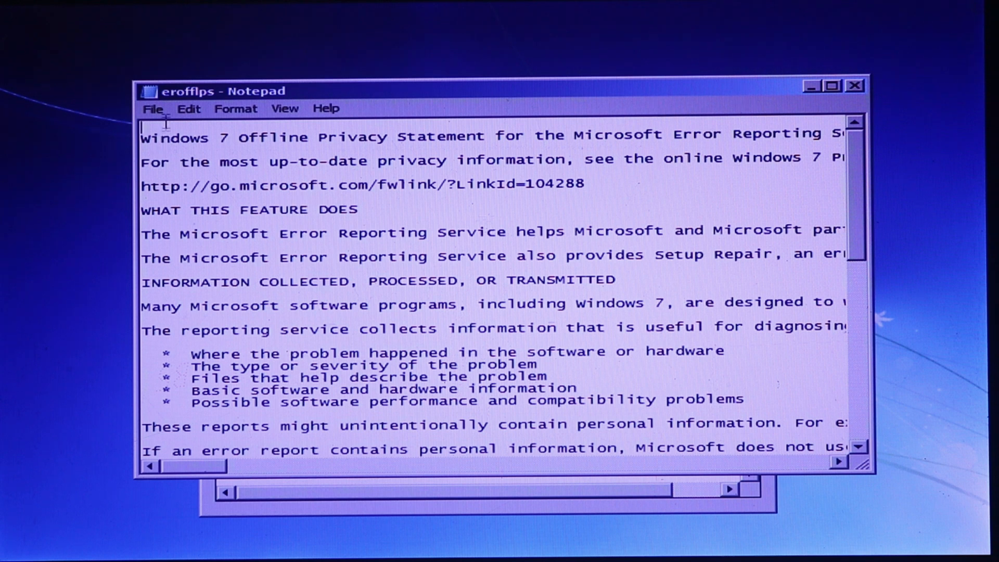
Bring up Notepad's Open file dialog via File > Open
{"action": "left_click", "coordinate": [153, 108]}
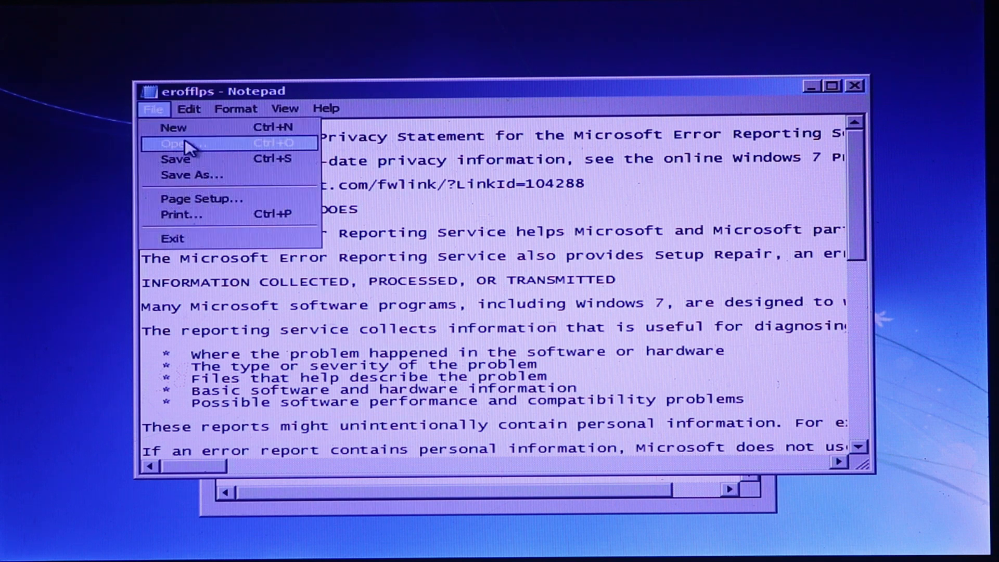
{"action": "left_click", "coordinate": [186, 143]}
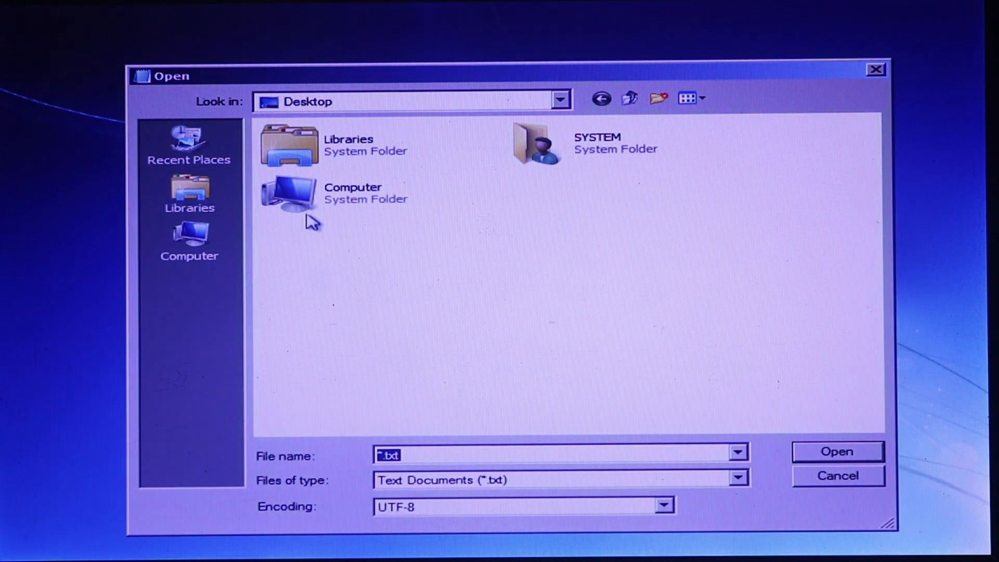
Navigate the Open dialog to C:\Windows\System32 and switch the file type to All Files
{"action": "double_click", "coordinate": [290, 195]}
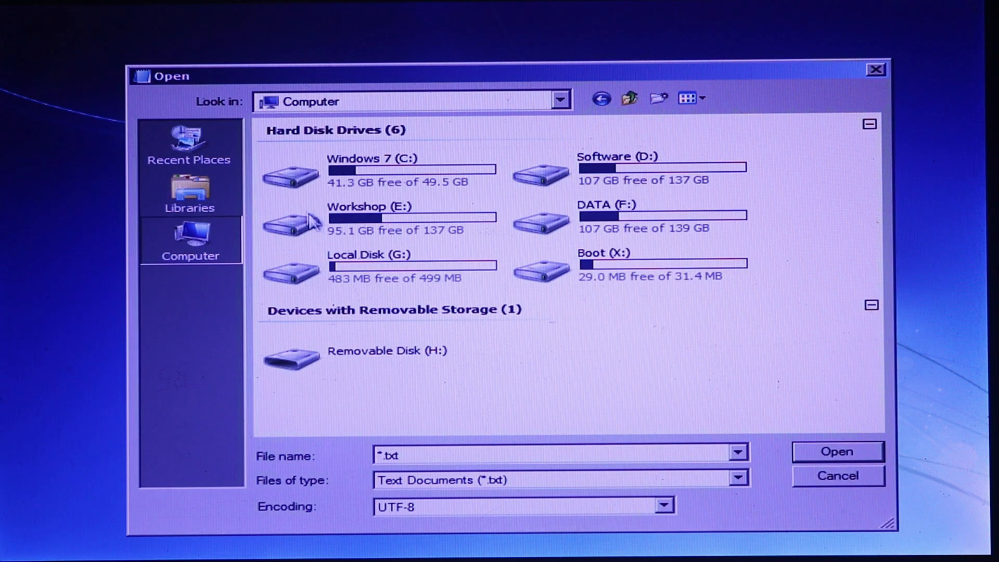
{"action": "mouse_move", "coordinate": [392, 186]}
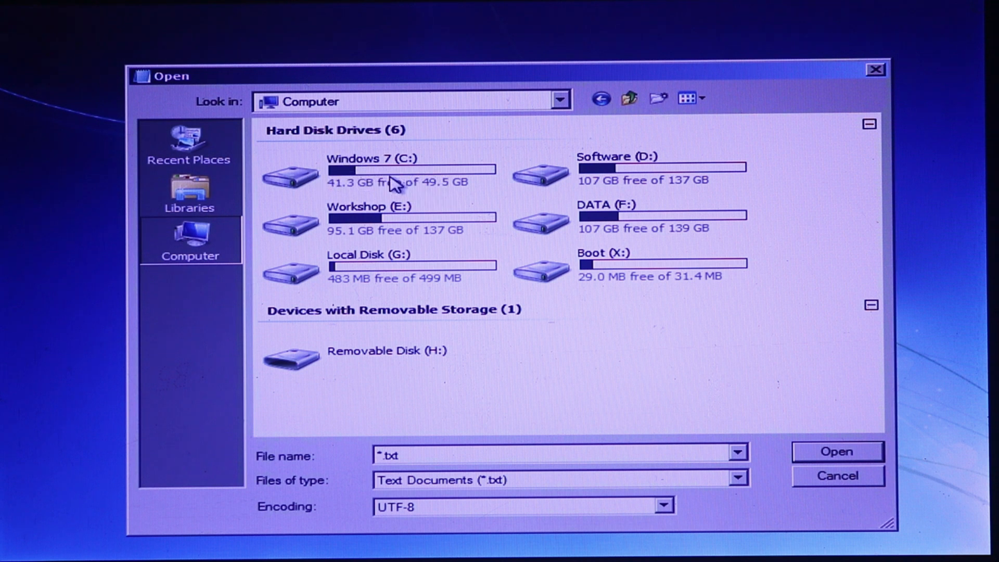
{"action": "double_click", "coordinate": [372, 175]}
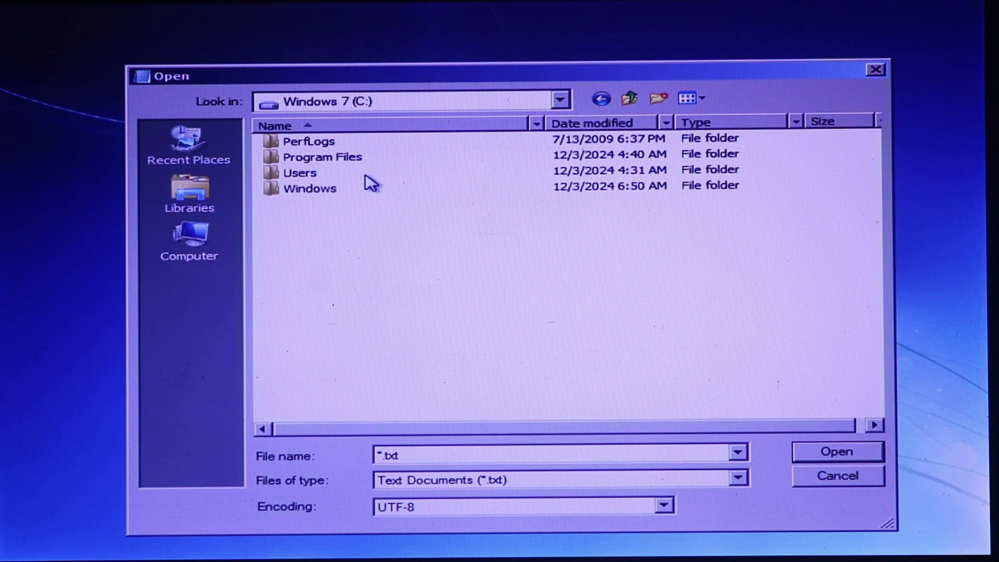
{"action": "mouse_move", "coordinate": [351, 170]}
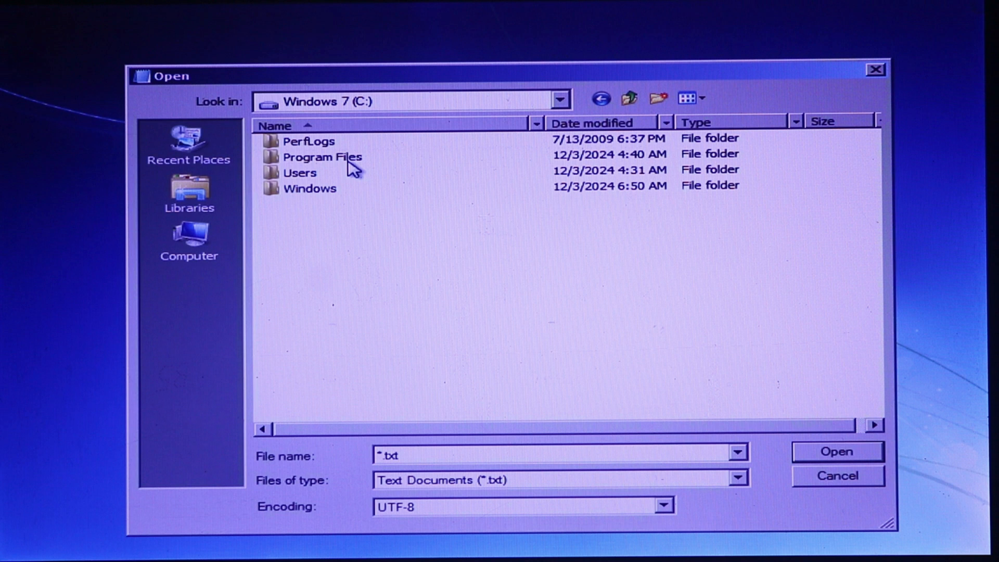
{"action": "mouse_move", "coordinate": [336, 203]}
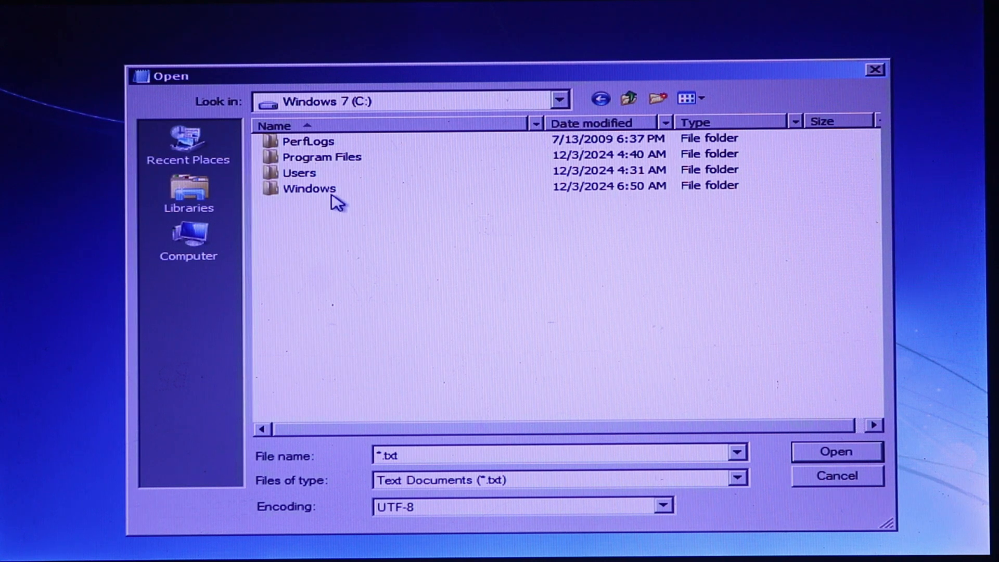
{"action": "double_click", "coordinate": [309, 189]}
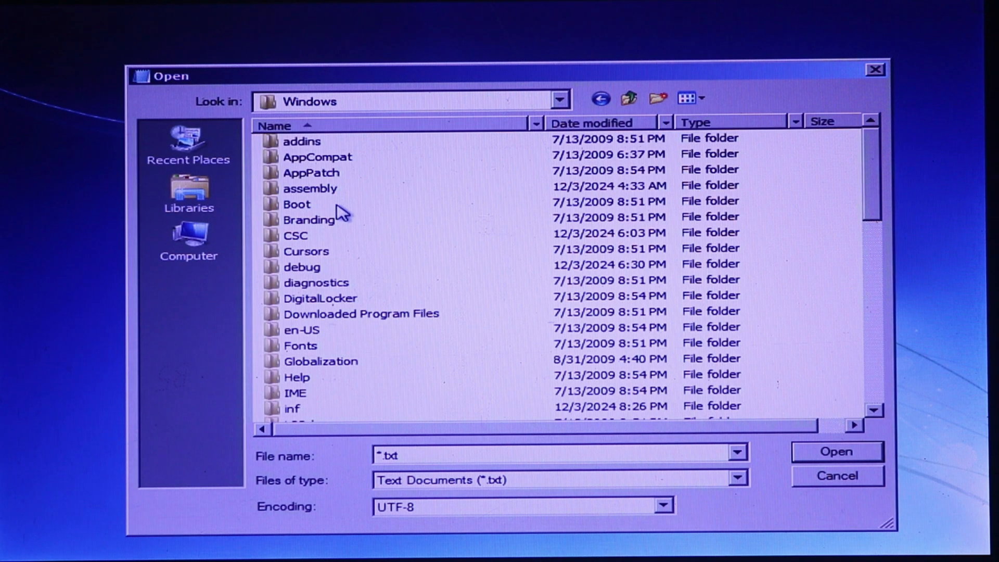
{"action": "mouse_move", "coordinate": [408, 288]}
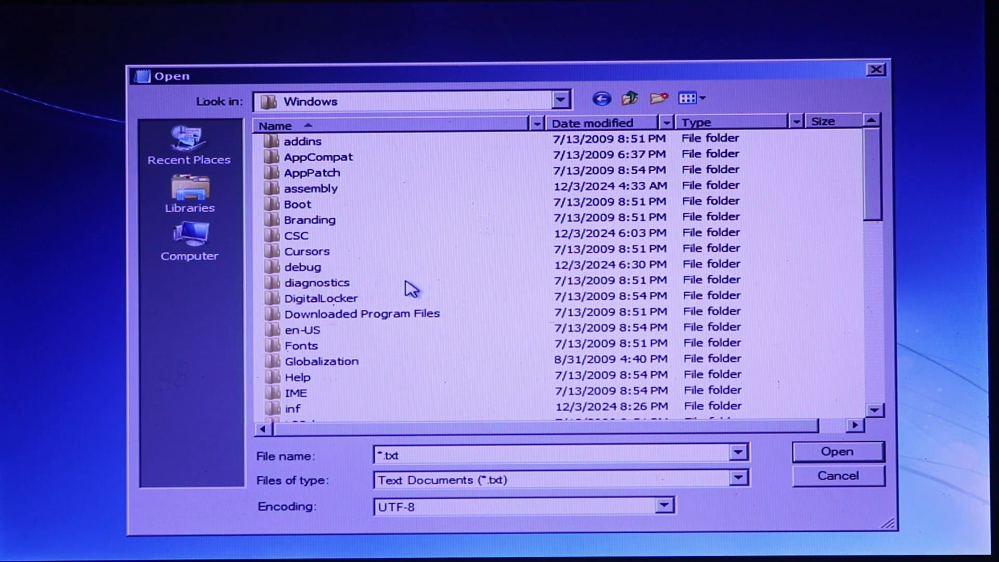
{"action": "scroll", "scroll_direction": "down", "scroll_amount": 3}
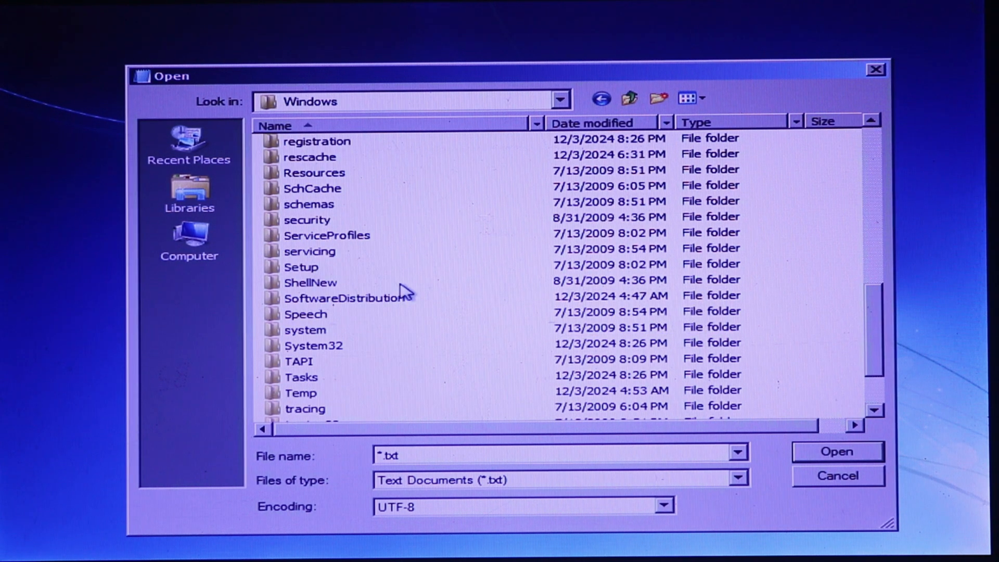
{"action": "left_click", "coordinate": [314, 344]}
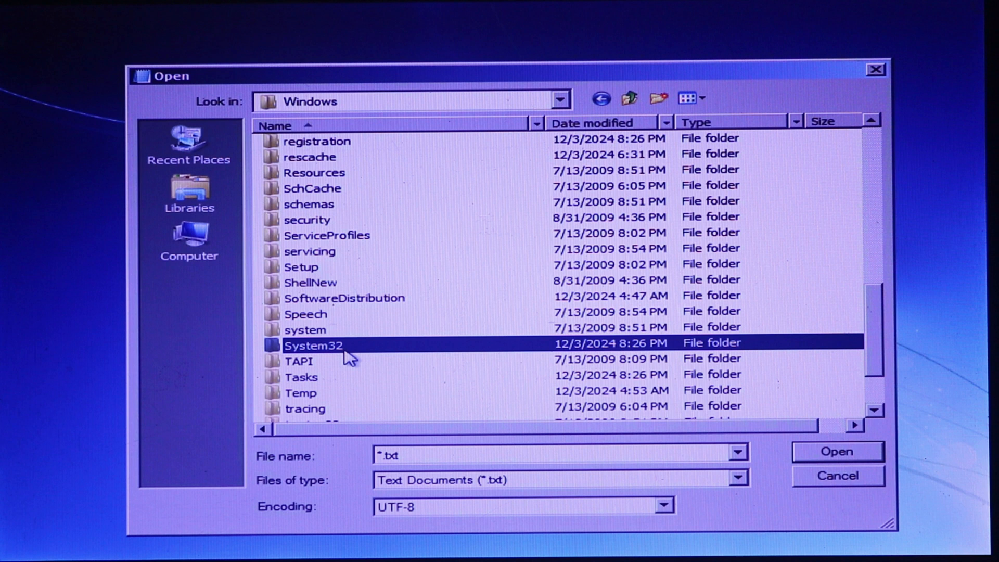
{"action": "double_click", "coordinate": [313, 345]}
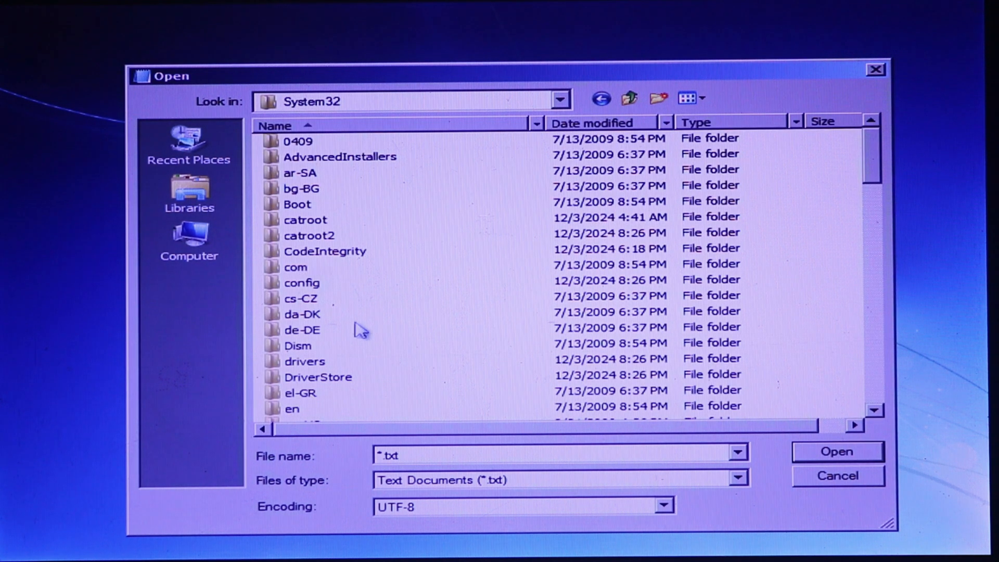
{"action": "mouse_move", "coordinate": [453, 453]}
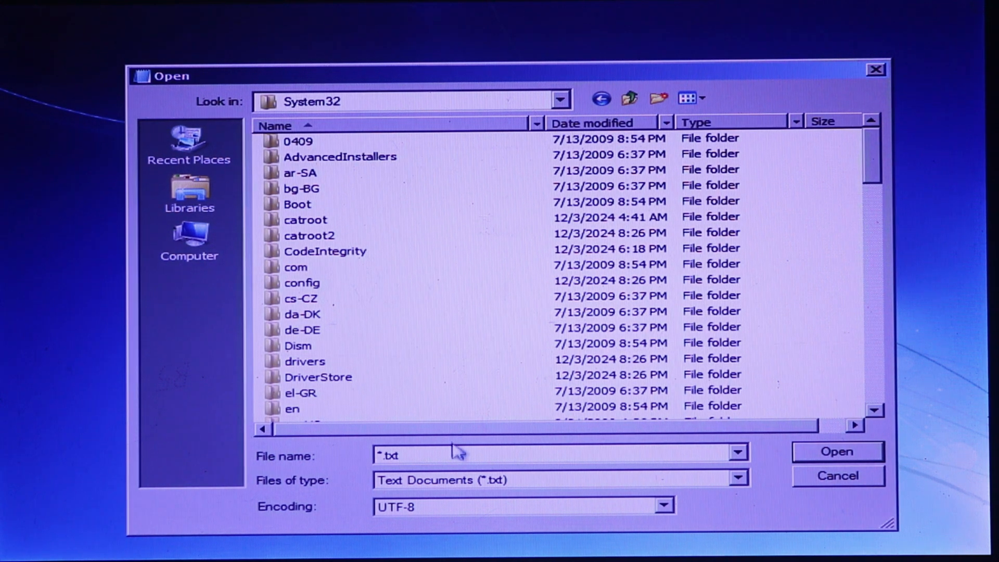
{"action": "left_click", "coordinate": [737, 480]}
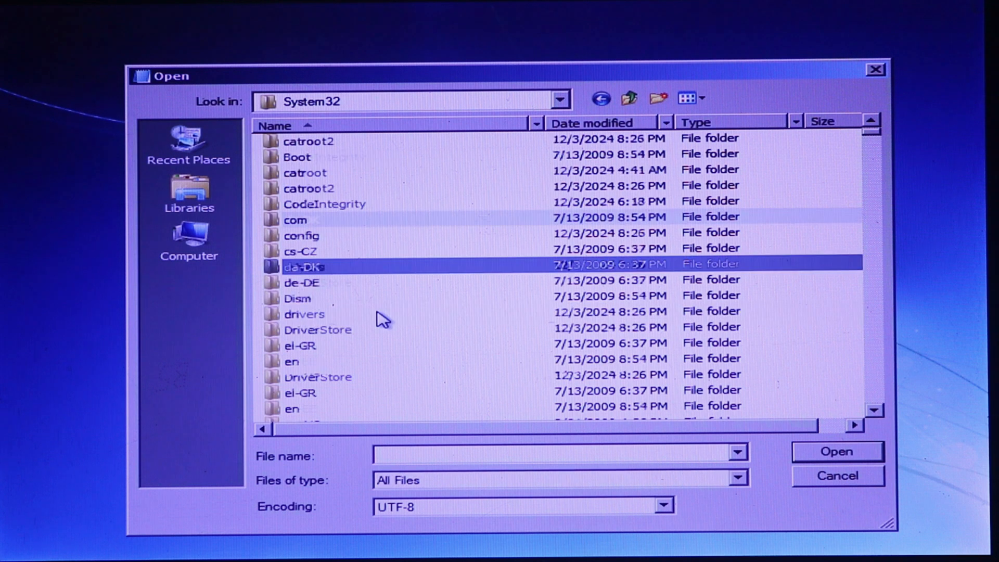
Rename the Utilman program in System32 to Utilman1
{"action": "scroll", "scroll_direction": "down", "scroll_amount": 3}
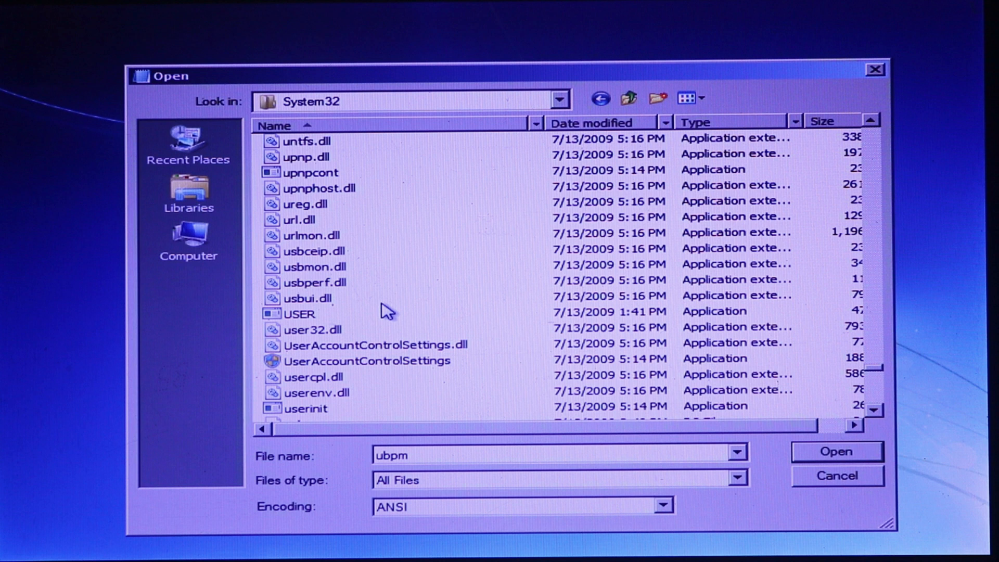
{"action": "scroll", "scroll_direction": "down", "scroll_amount": 3}
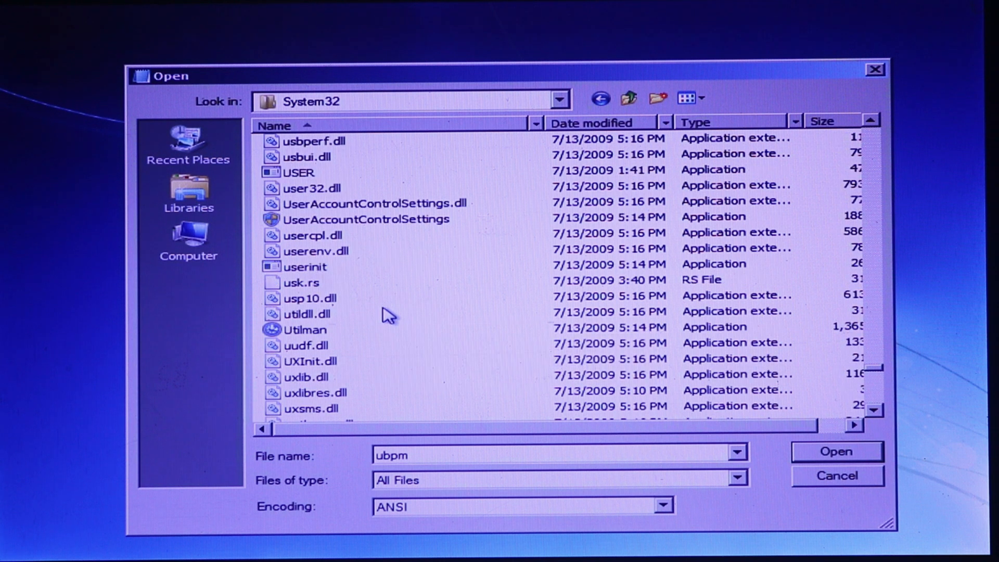
{"action": "mouse_move", "coordinate": [306, 337]}
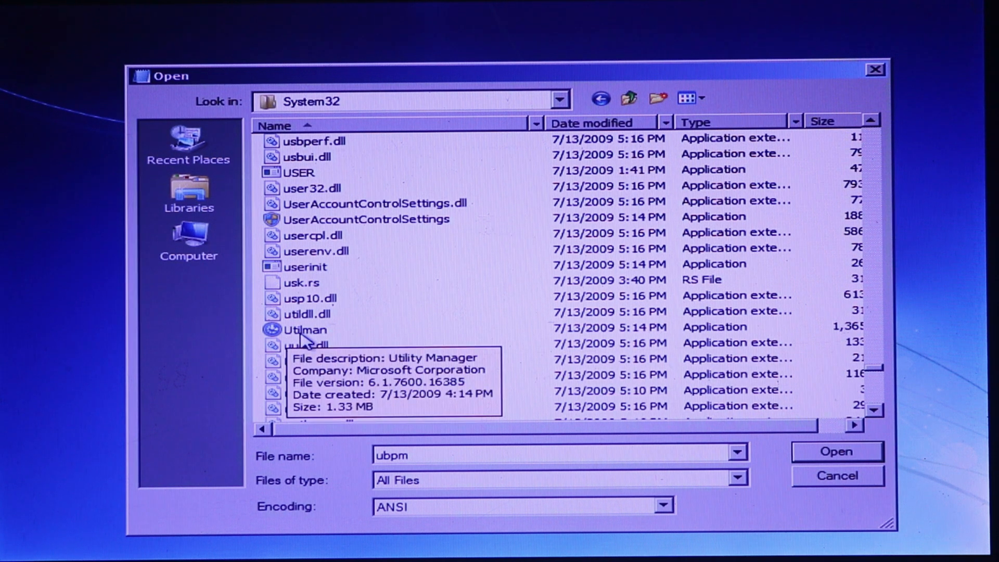
{"action": "left_click", "coordinate": [306, 330]}
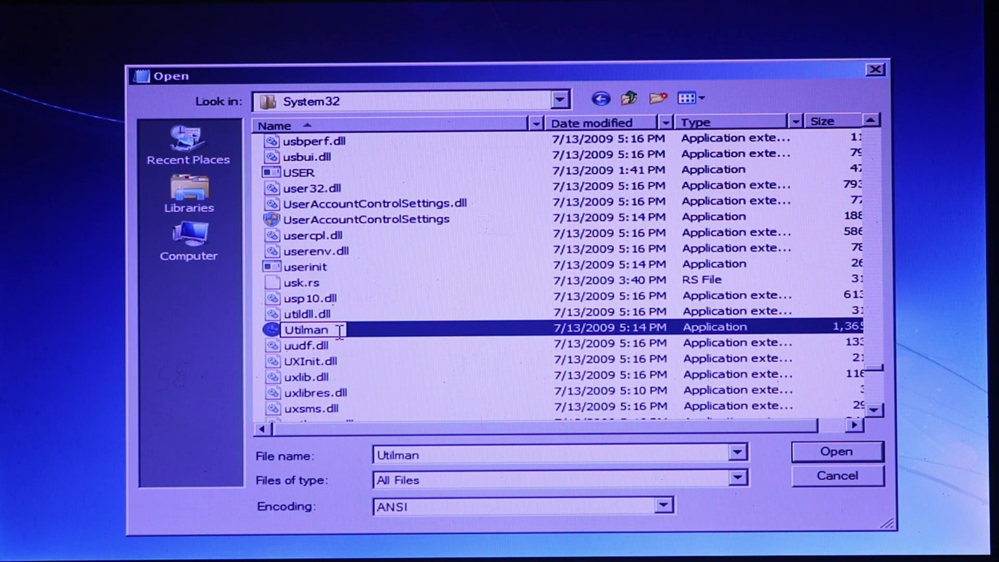
{"action": "type", "text": "1"}
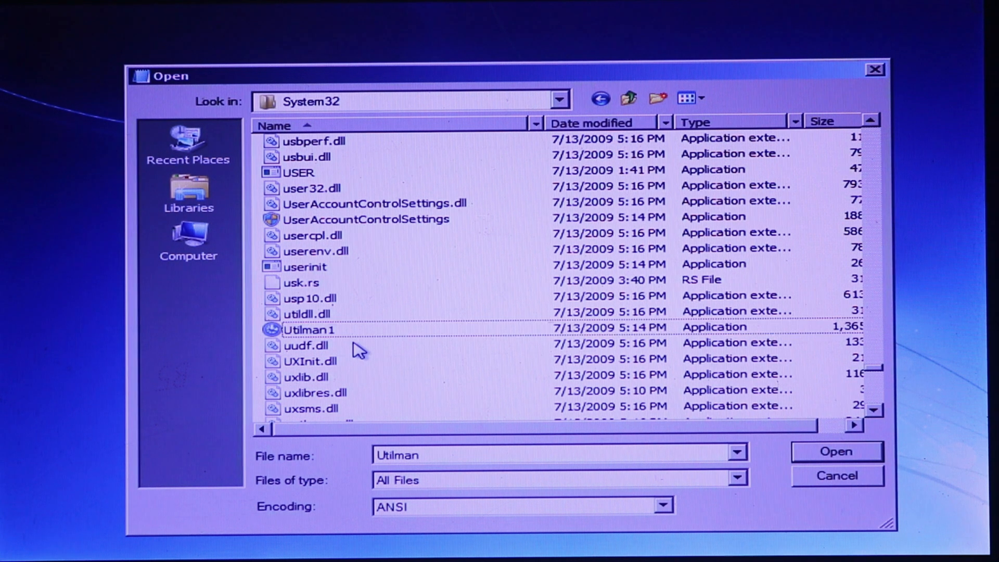
{"action": "left_click", "coordinate": [307, 346]}
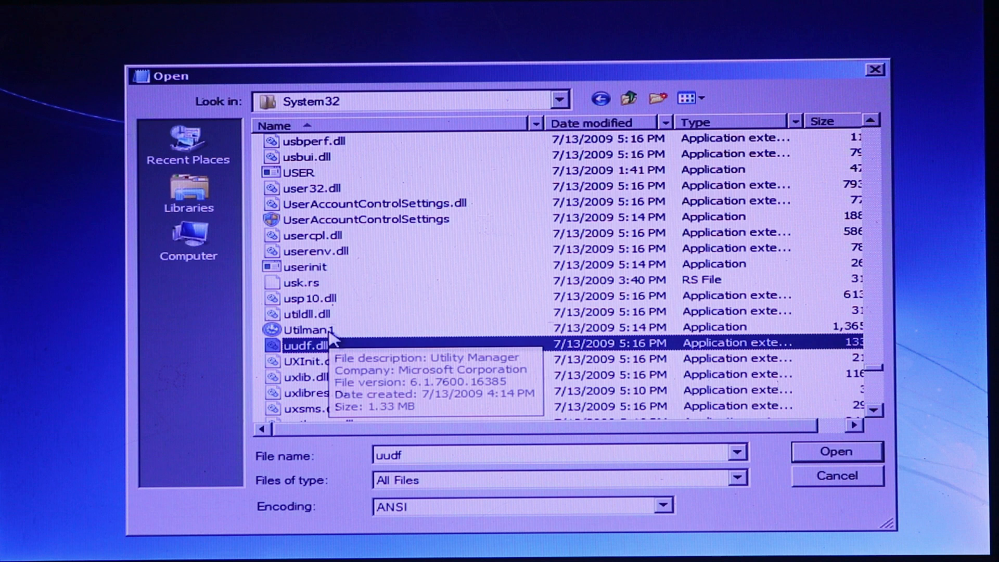
{"action": "left_click", "coordinate": [308, 329]}
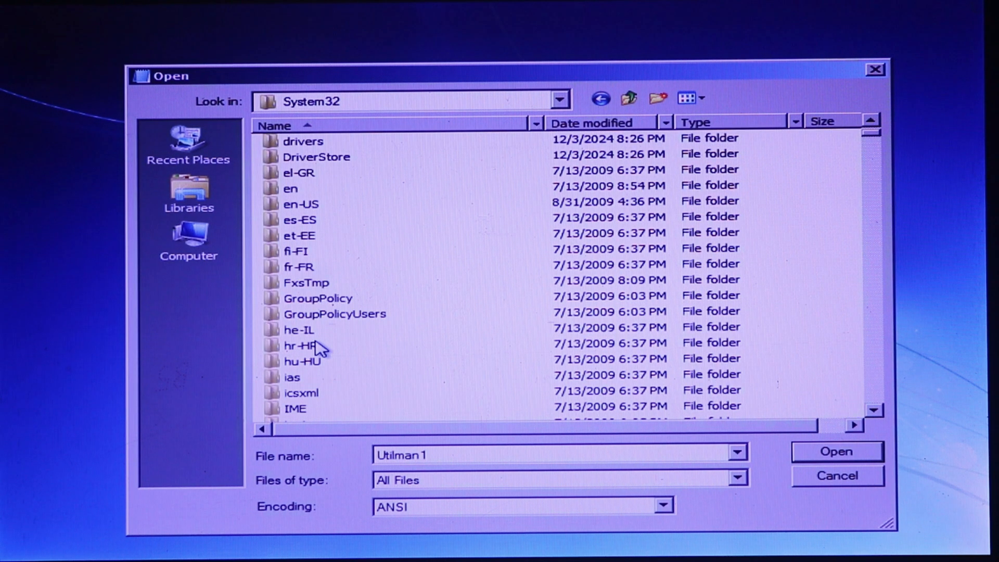
Rename the cmd program to Utilman, then cancel the Open dialog
{"action": "scroll", "scroll_direction": "up", "scroll_amount": 3}
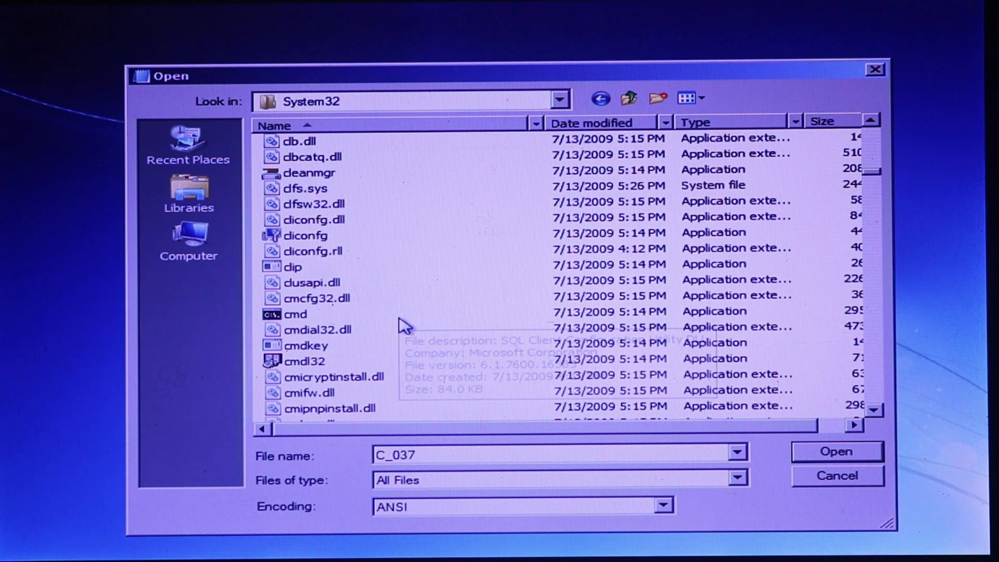
{"action": "left_click", "coordinate": [294, 313]}
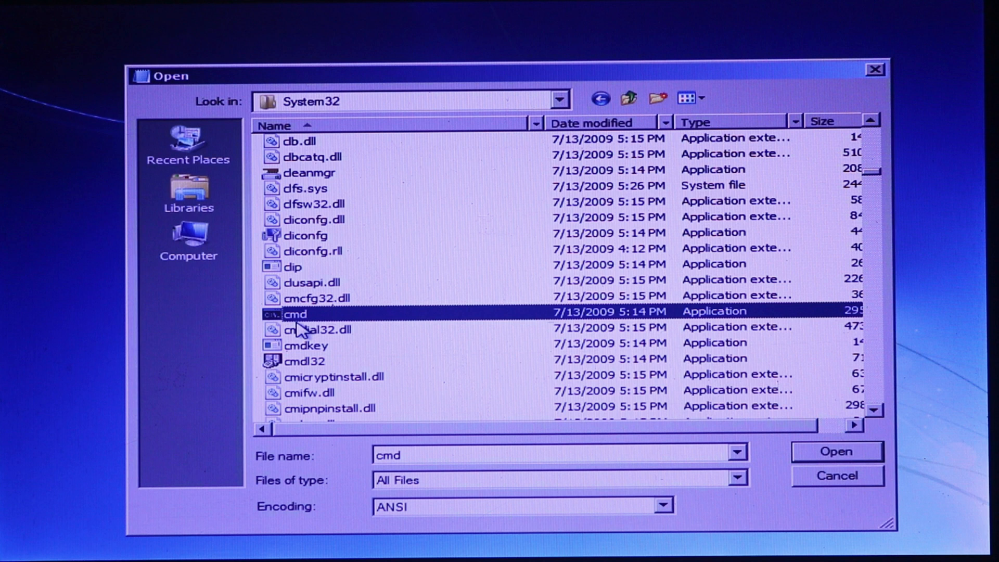
{"action": "right_click", "coordinate": [294, 314]}
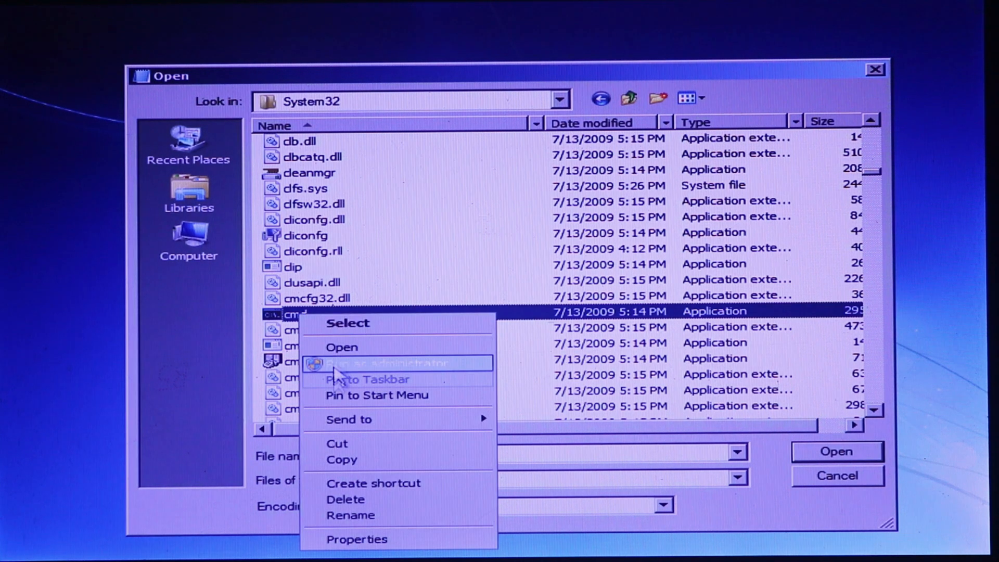
{"action": "left_click", "coordinate": [347, 322]}
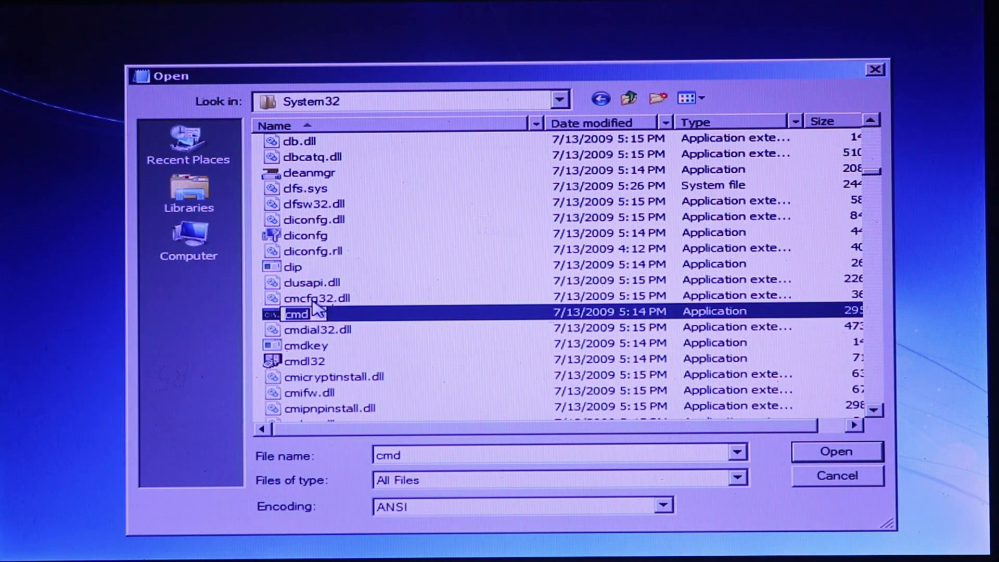
{"action": "right_click", "coordinate": [312, 311]}
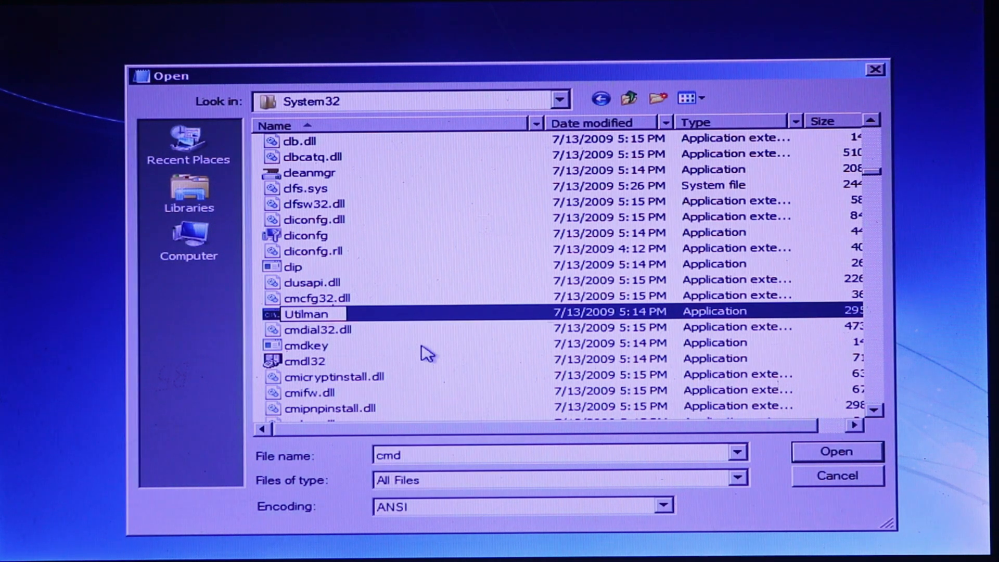
{"action": "left_click", "coordinate": [307, 345]}
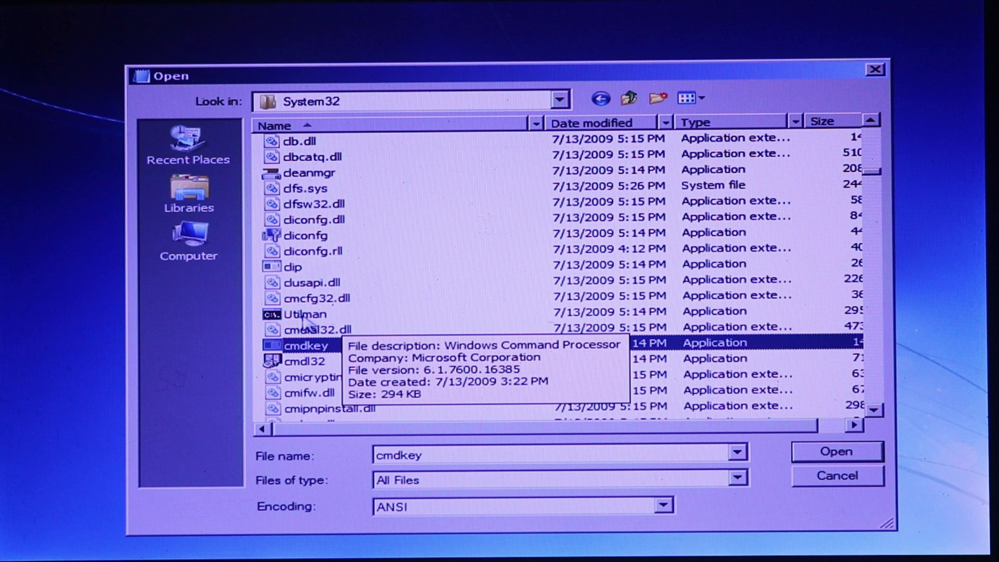
{"action": "left_click", "coordinate": [836, 451]}
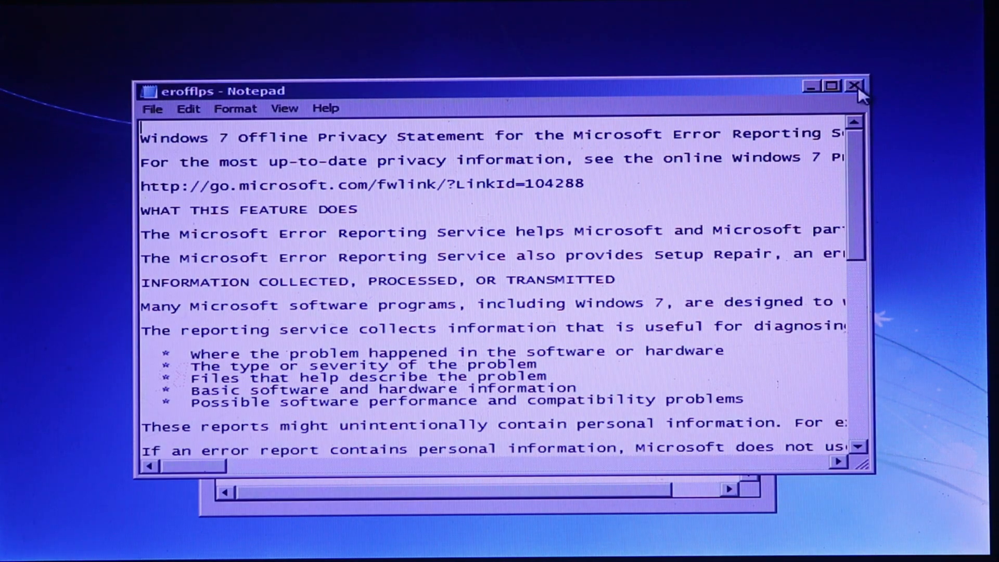
Close Notepad, decline sending the report, and exit Startup Repair to restart
{"action": "left_click", "coordinate": [856, 85]}
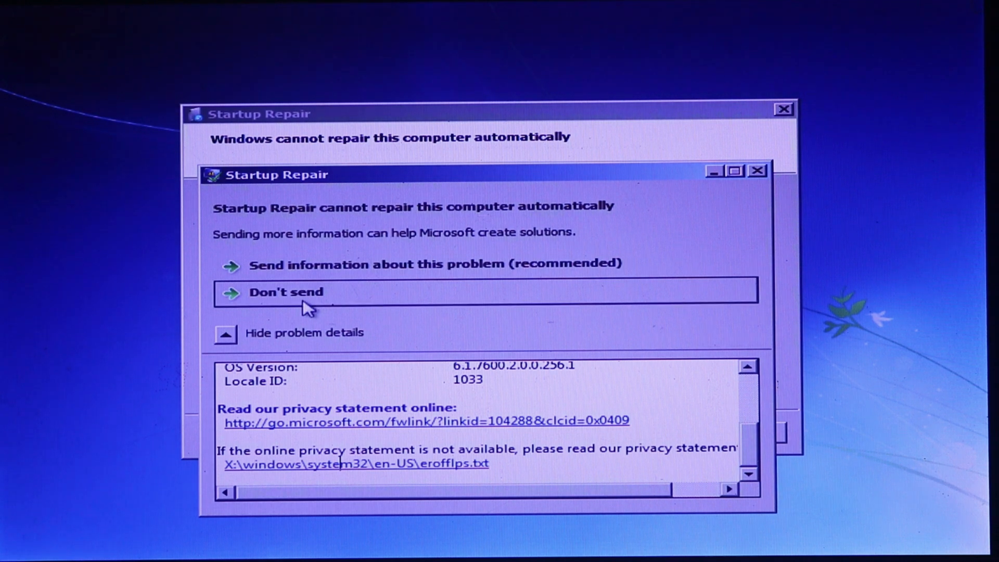
{"action": "left_click", "coordinate": [286, 291]}
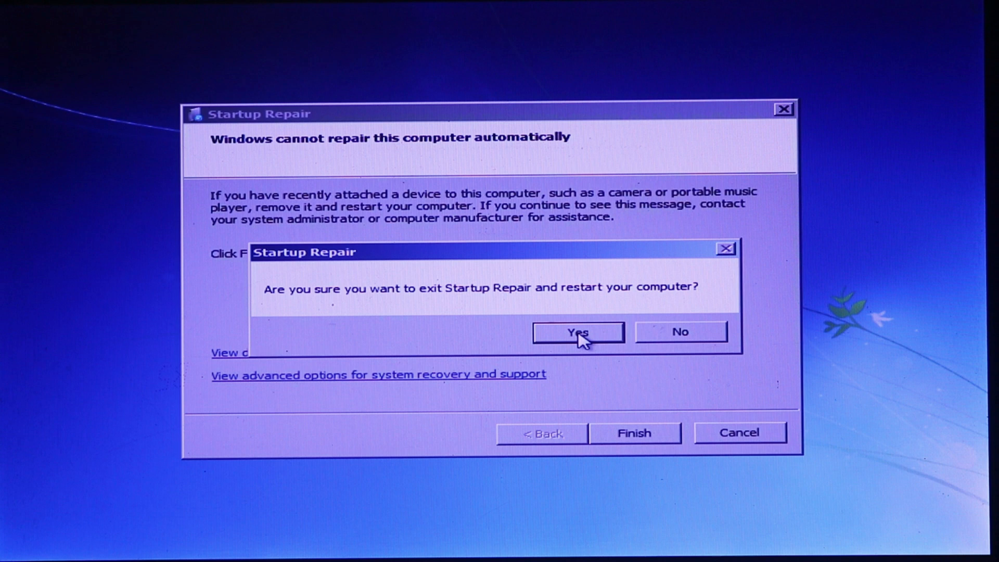
{"action": "left_click", "coordinate": [576, 332]}
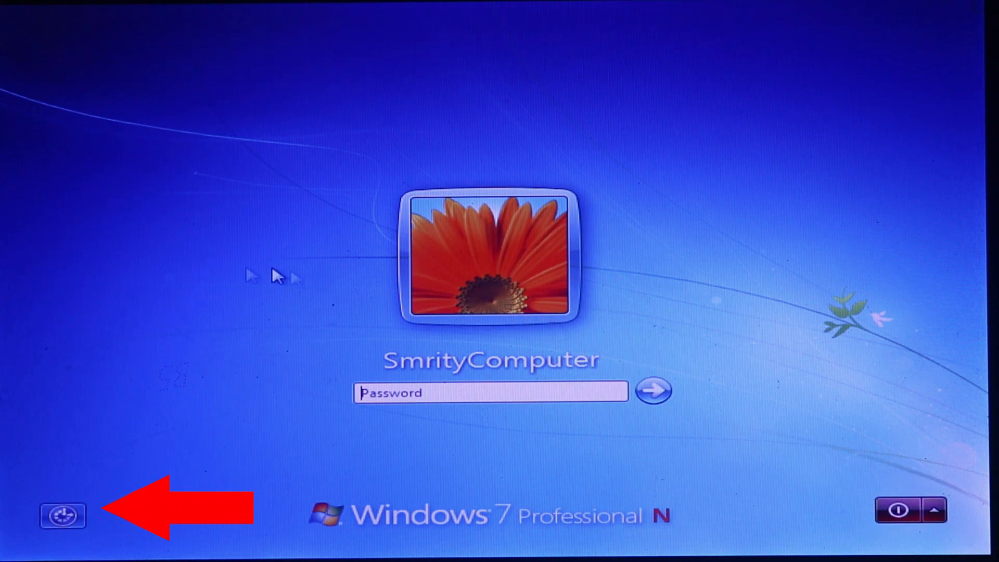
{"action": "mouse_move", "coordinate": [64, 516]}
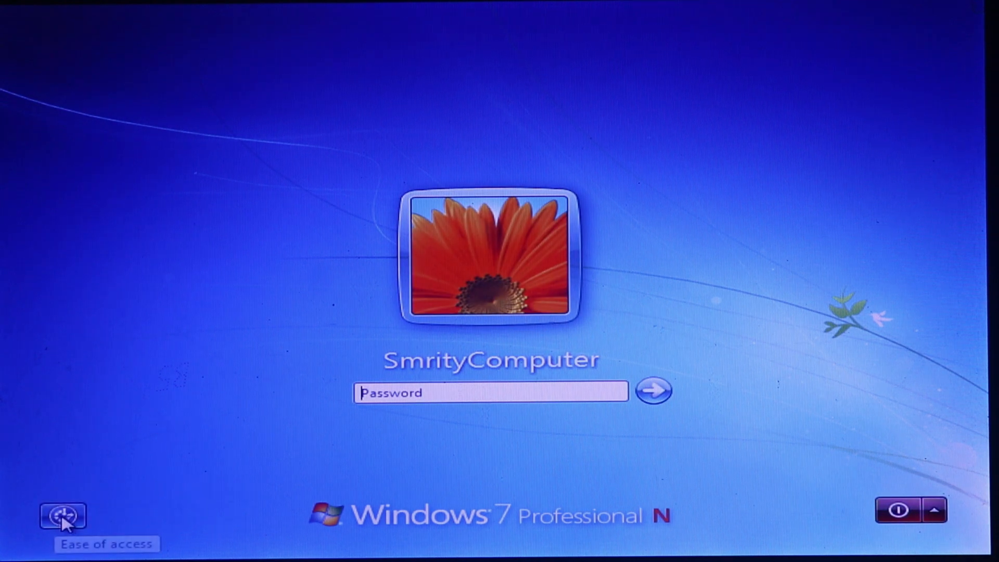
Launch Ease of Access on the login screen, which now opens a command prompt
{"action": "left_click", "coordinate": [63, 515]}
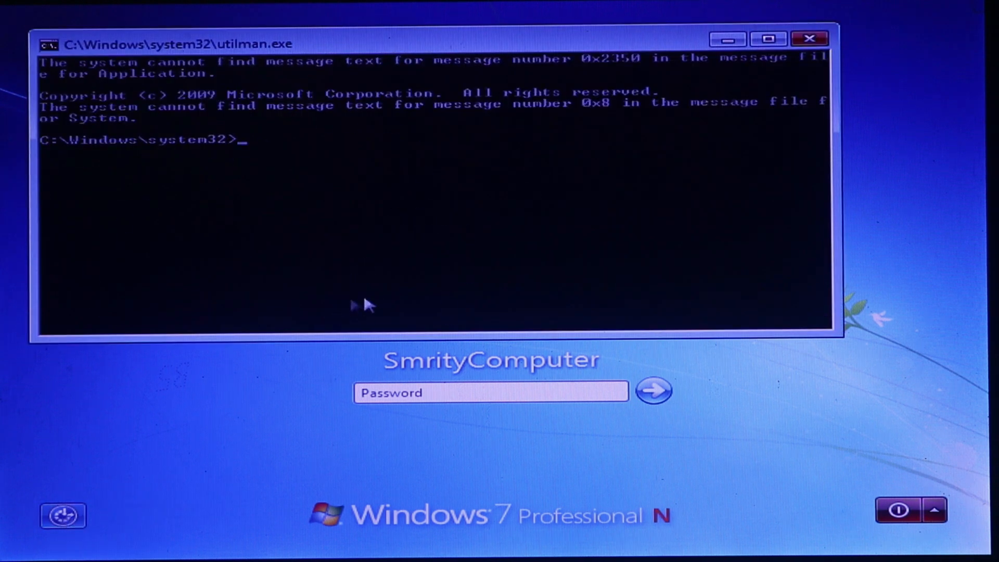
{"action": "mouse_move", "coordinate": [418, 50]}
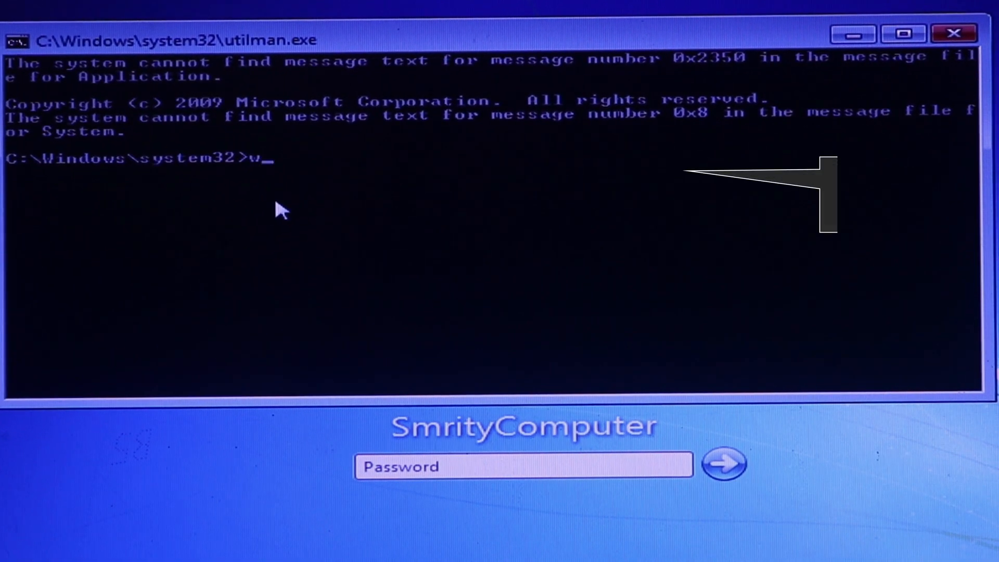
Run whoami to confirm the prompt runs as nt authority\system
{"action": "type", "text": "ho"}
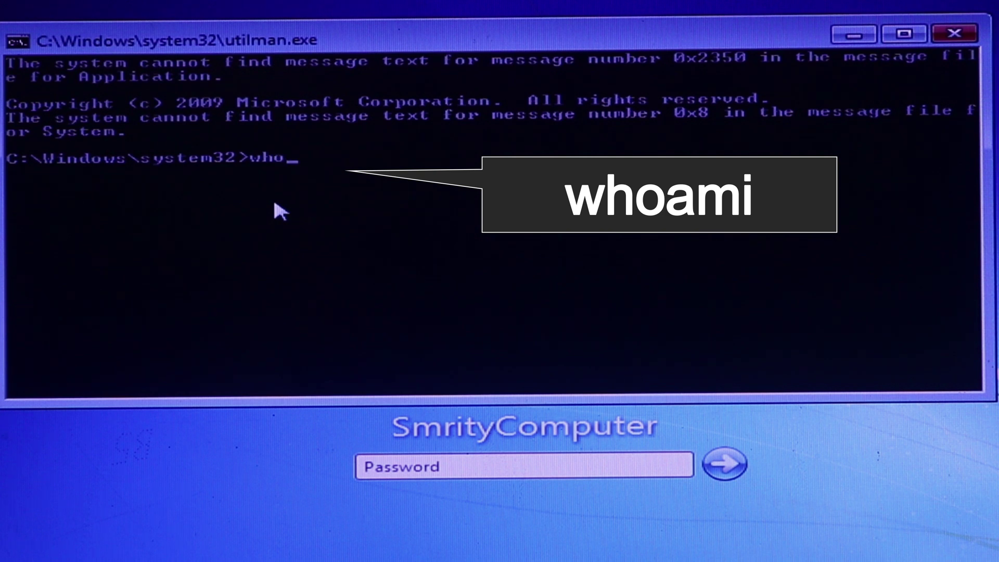
{"action": "type", "text": "a"}
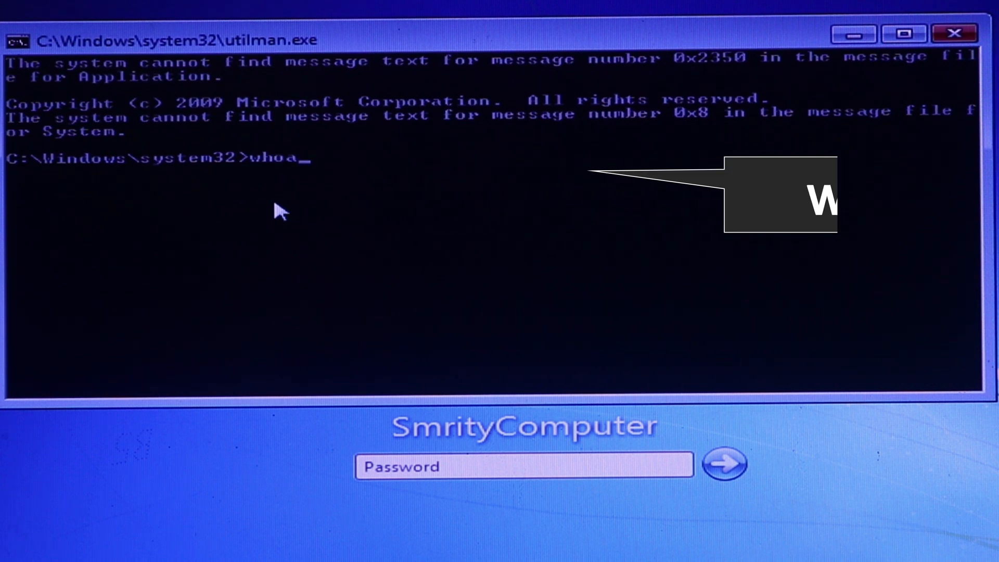
{"action": "type", "text": "mi"}
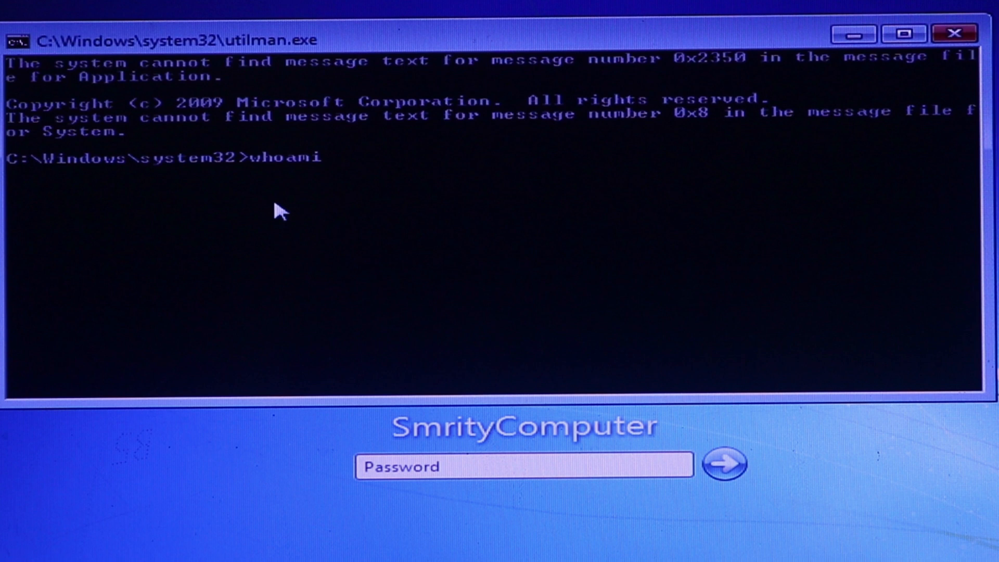
{"action": "key", "text": "Return"}
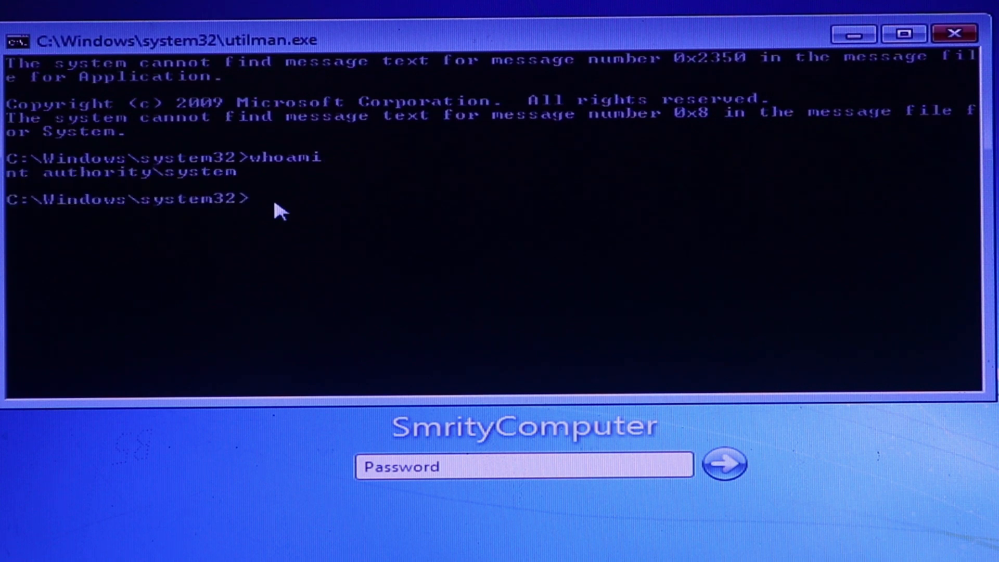
{"action": "mouse_move", "coordinate": [137, 204]}
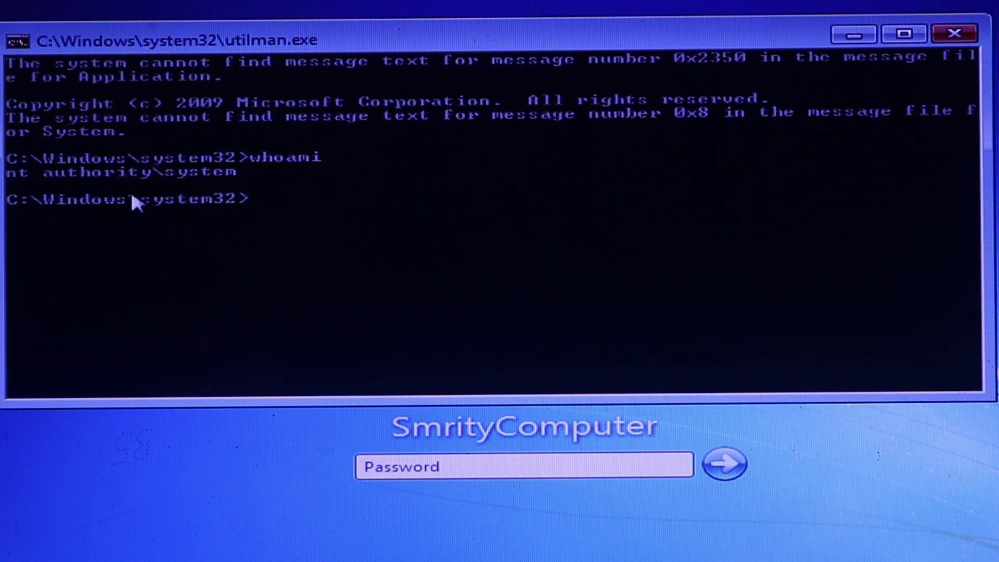
{"action": "mouse_move", "coordinate": [255, 229]}
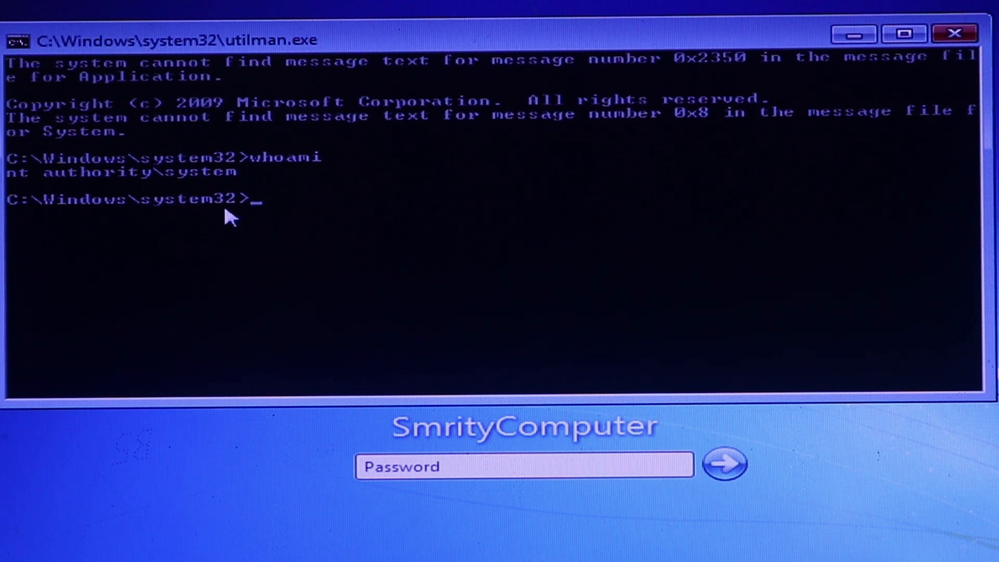
Run net user to list the accounts Administrator, Guest and SmrityComputer
{"action": "type", "text": "net"}
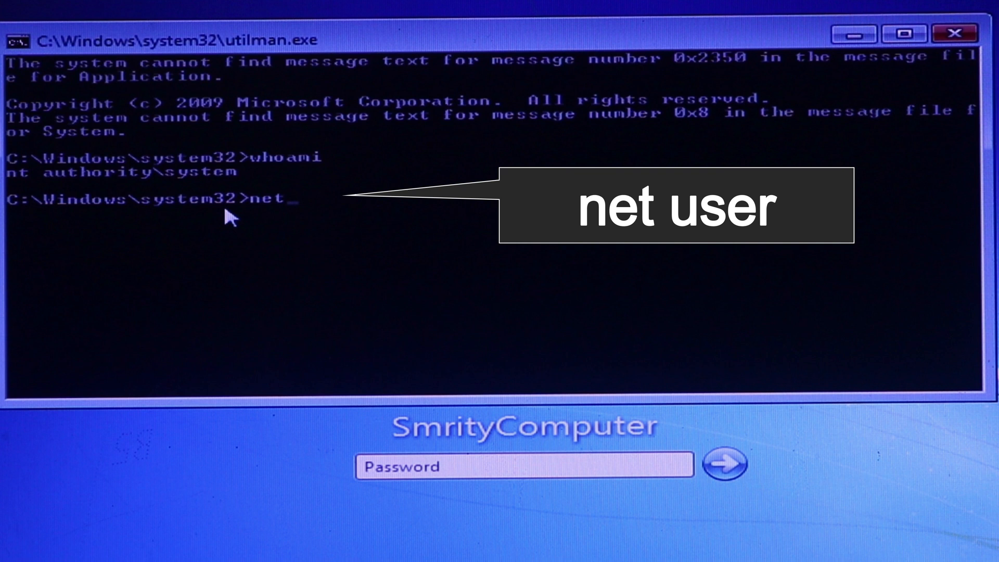
{"action": "type", "text": "u"}
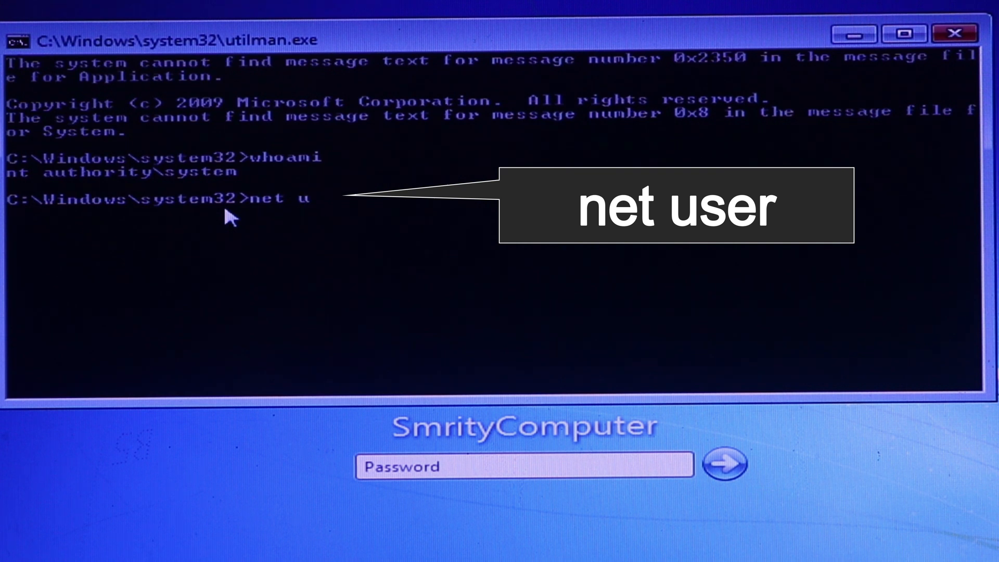
{"action": "type", "text": "ser"}
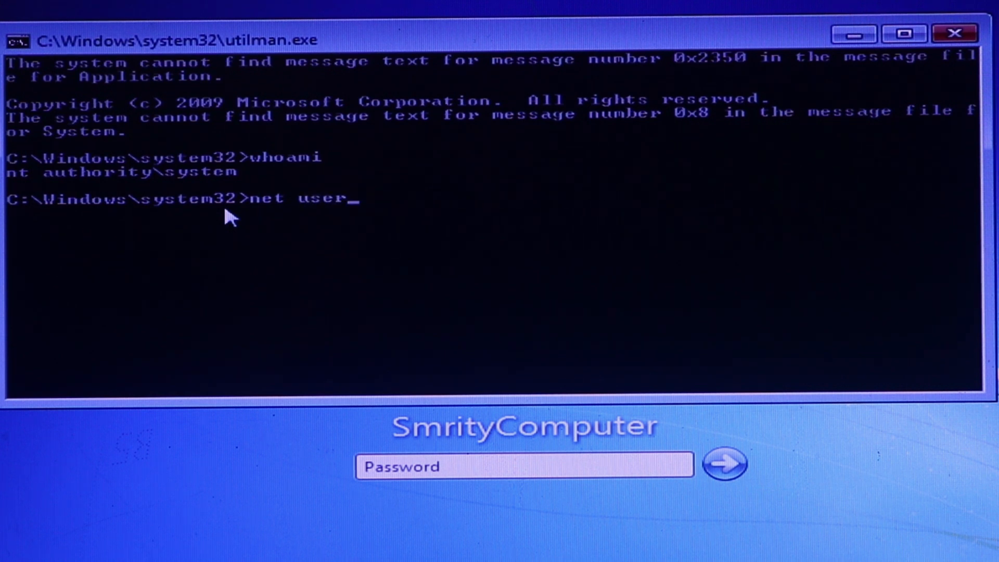
{"action": "key", "text": "Return"}
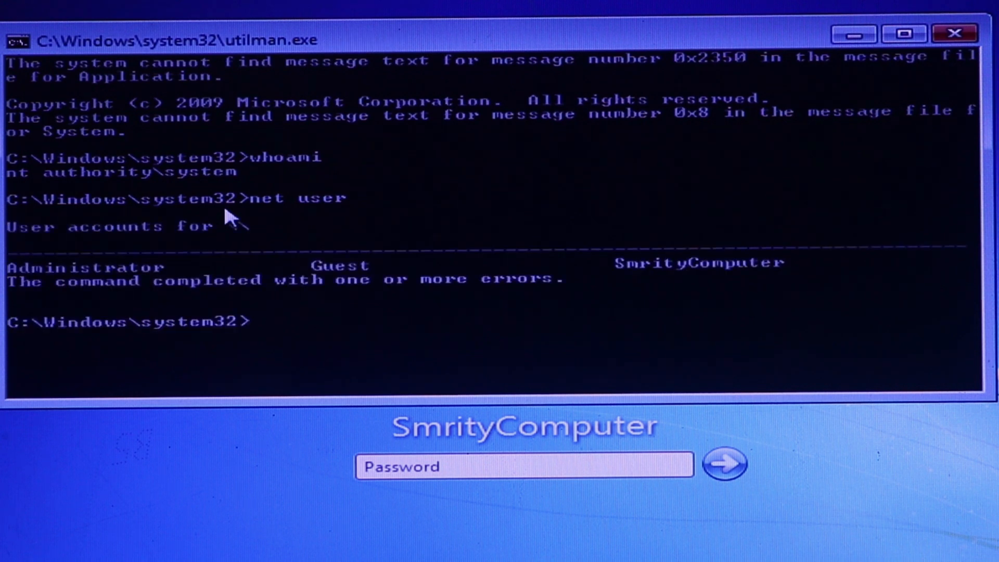
{"action": "mouse_move", "coordinate": [595, 375]}
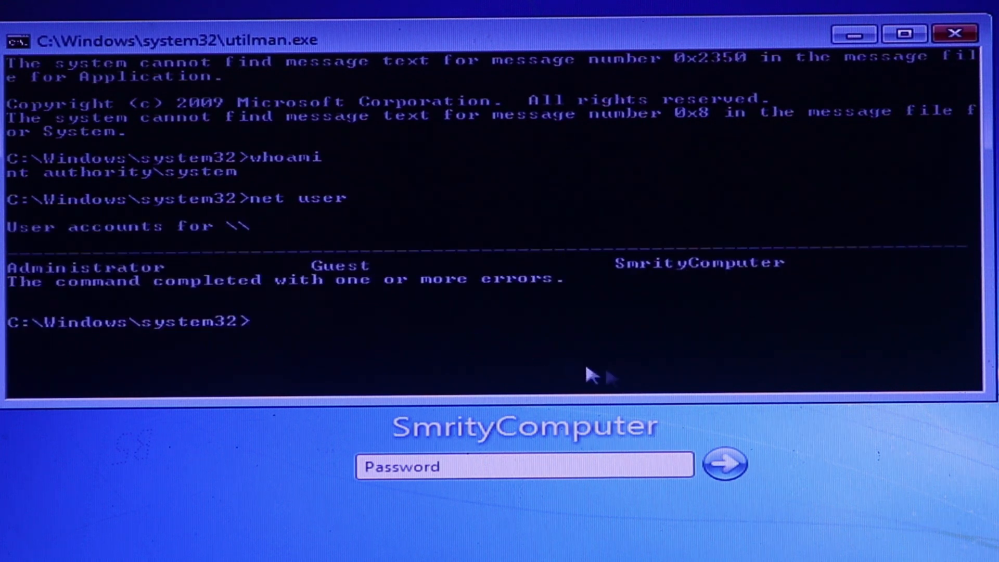
{"action": "mouse_move", "coordinate": [627, 274]}
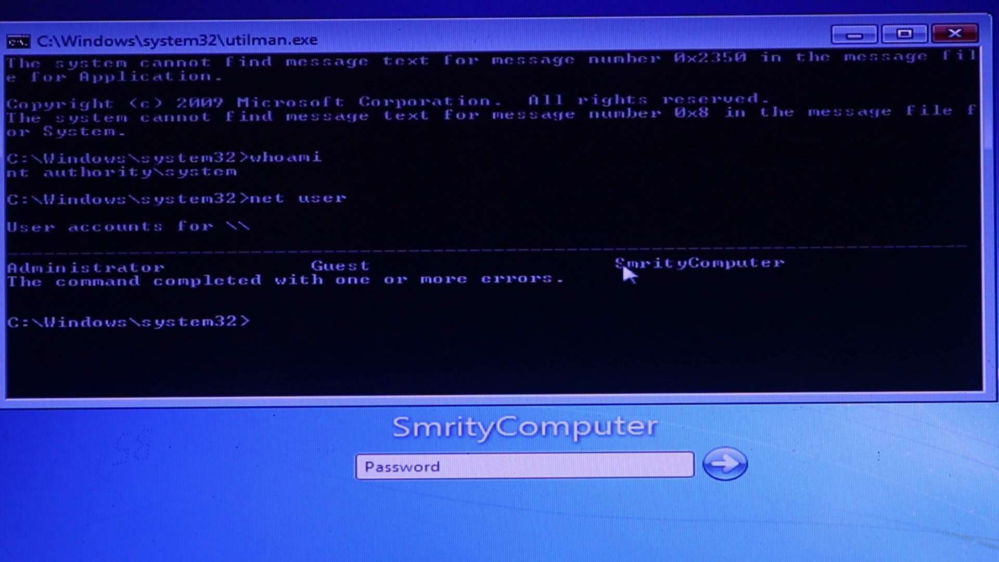
{"action": "mouse_move", "coordinate": [446, 439]}
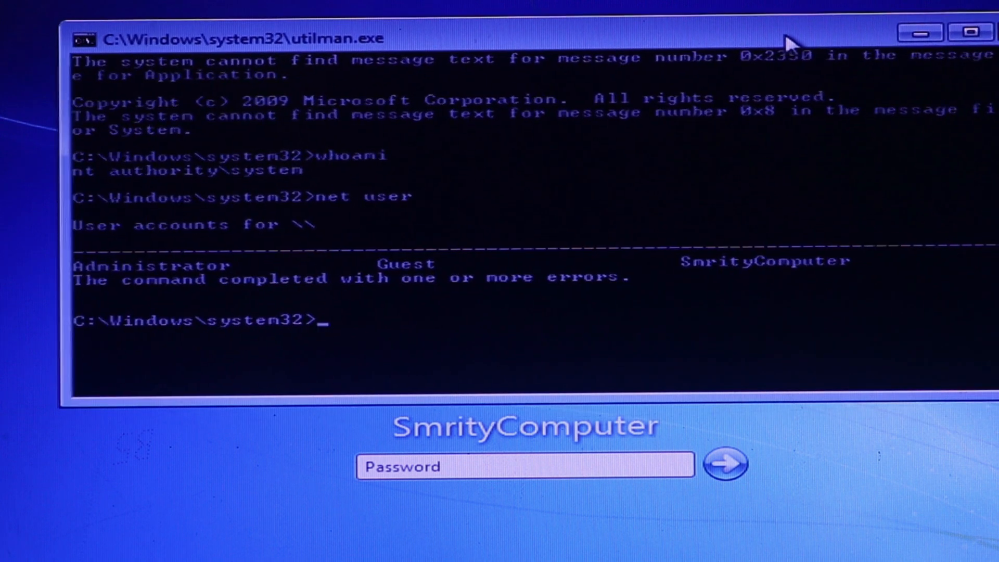
{"action": "mouse_move", "coordinate": [360, 344]}
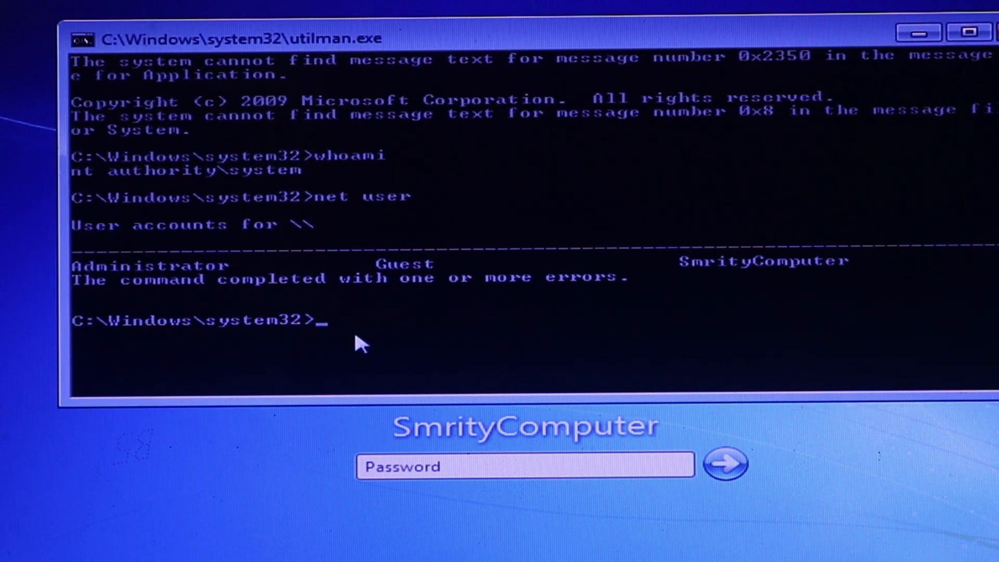
Run net user * to review the account command's syntax
{"action": "type", "text": "net u"}
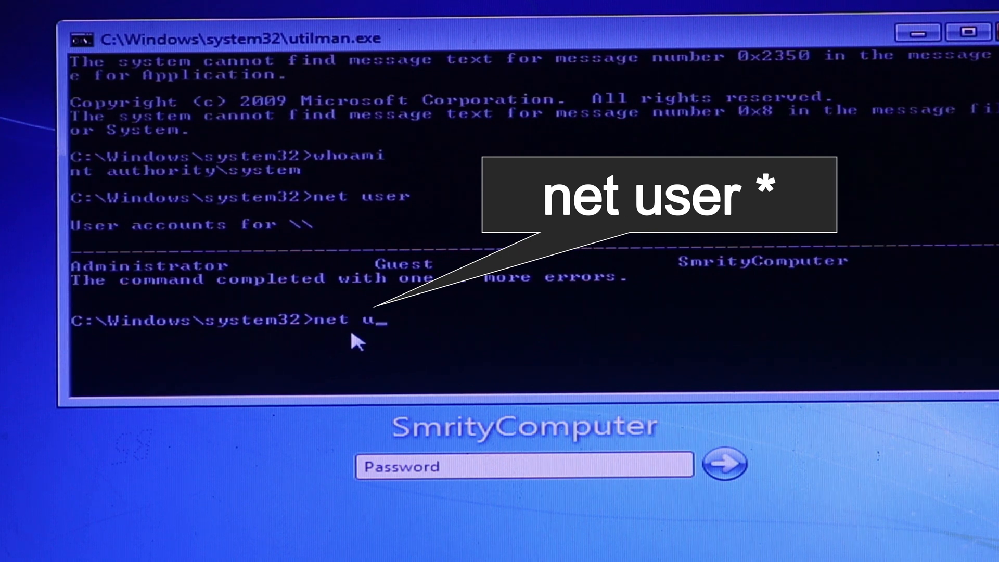
{"action": "type", "text": "ser"}
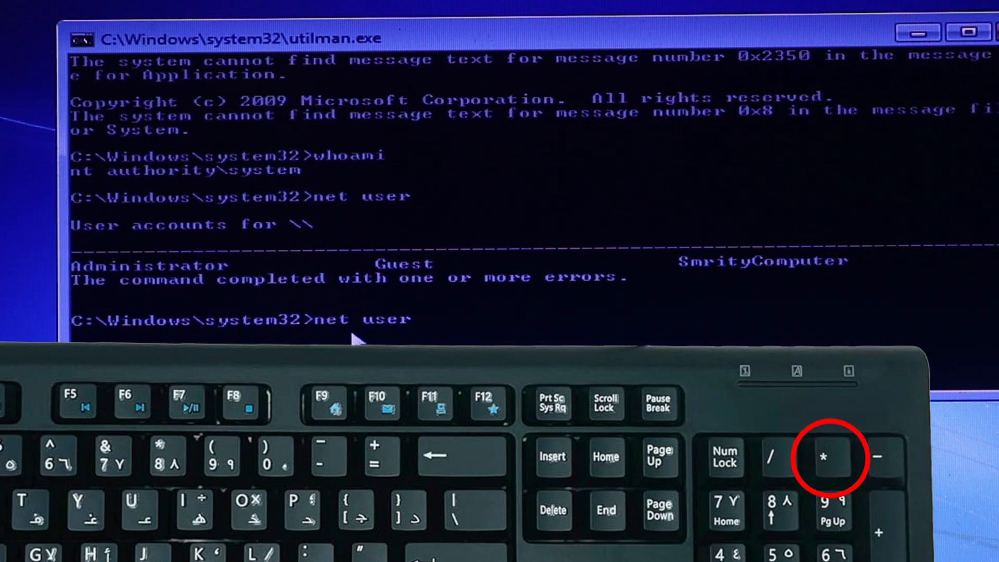
{"action": "type", "text": "*"}
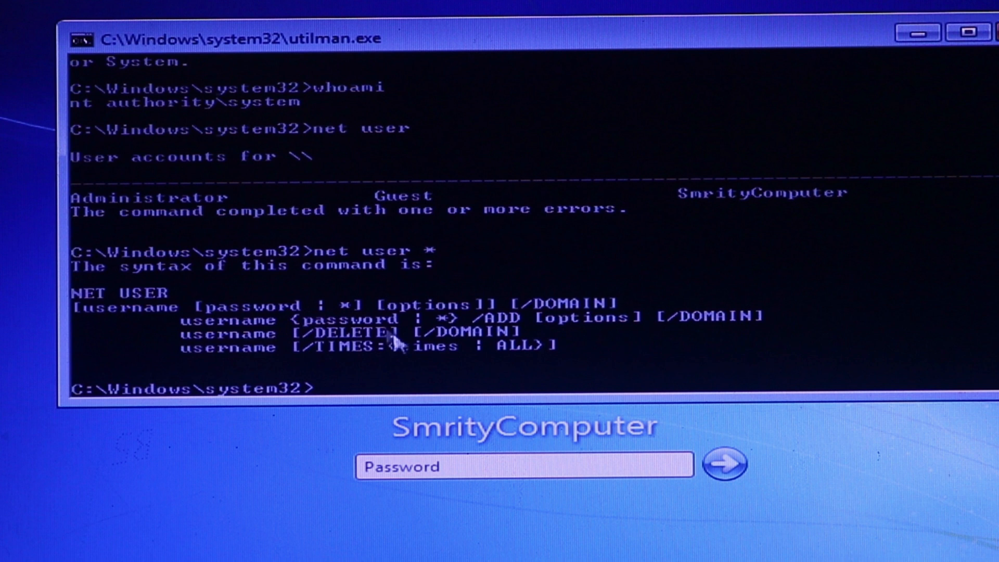
{"action": "mouse_move", "coordinate": [414, 302]}
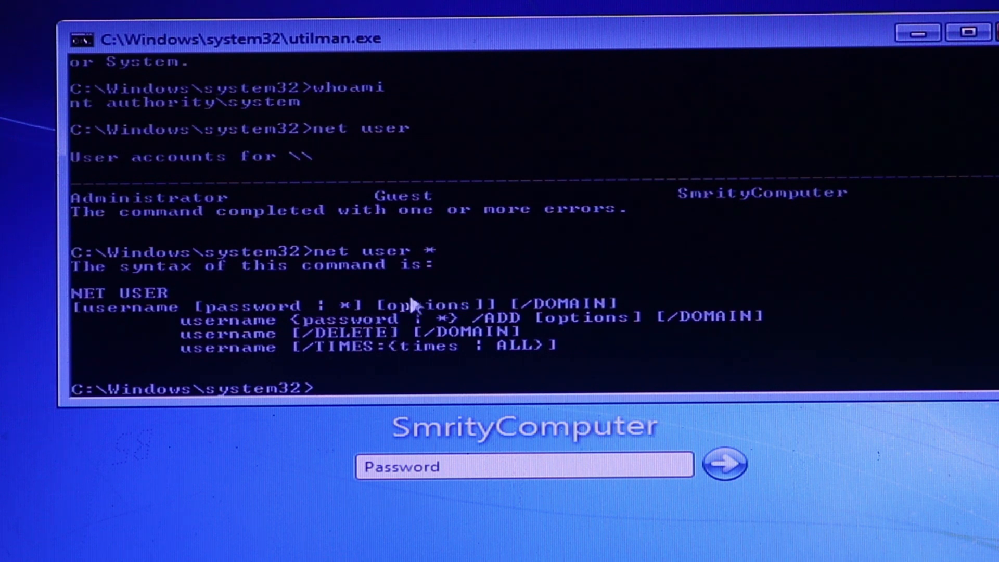
{"action": "mouse_move", "coordinate": [433, 382]}
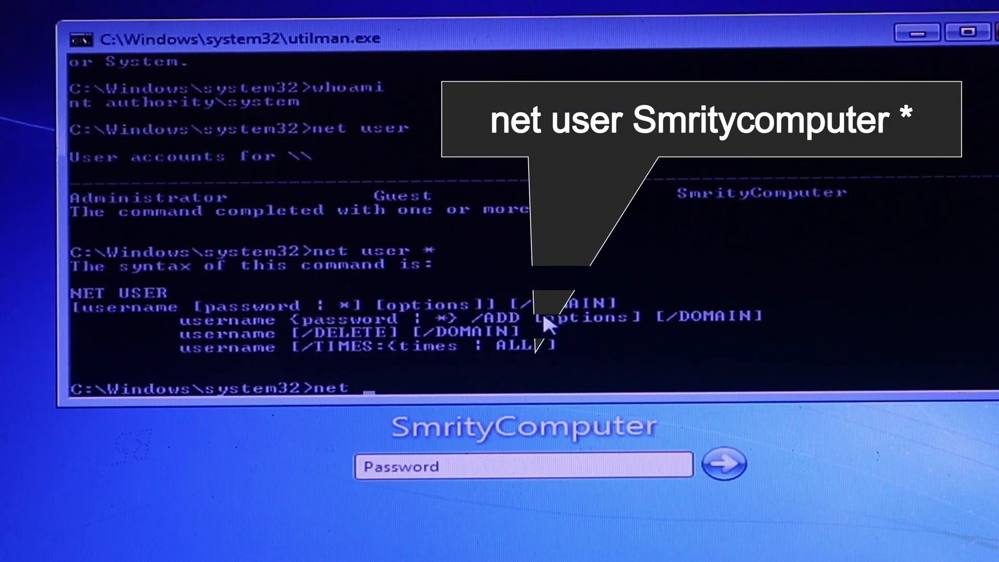
Run net user Smritycomputer * and blank its password with empty entries
{"action": "type", "text": "user S"}
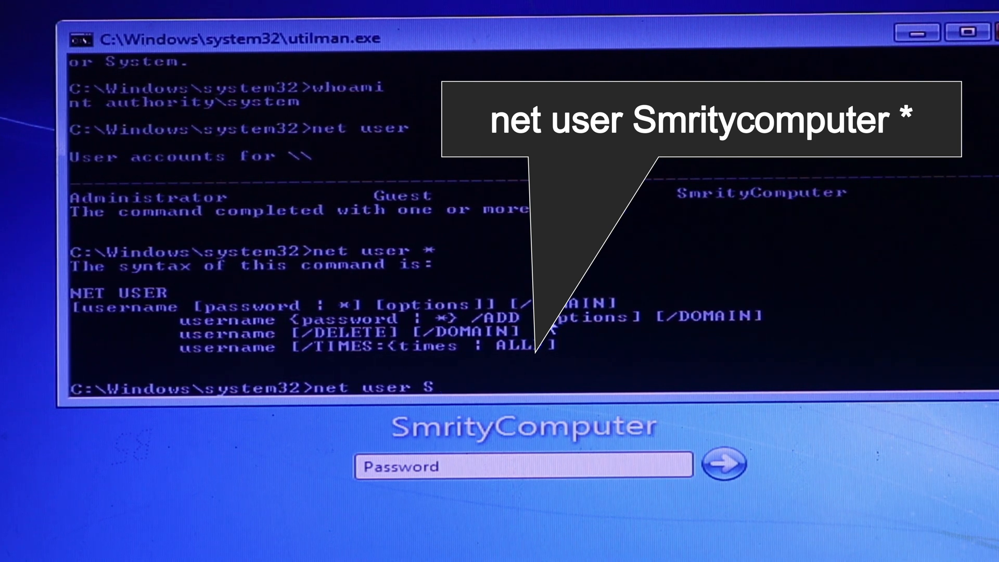
{"action": "type", "text": "mri"}
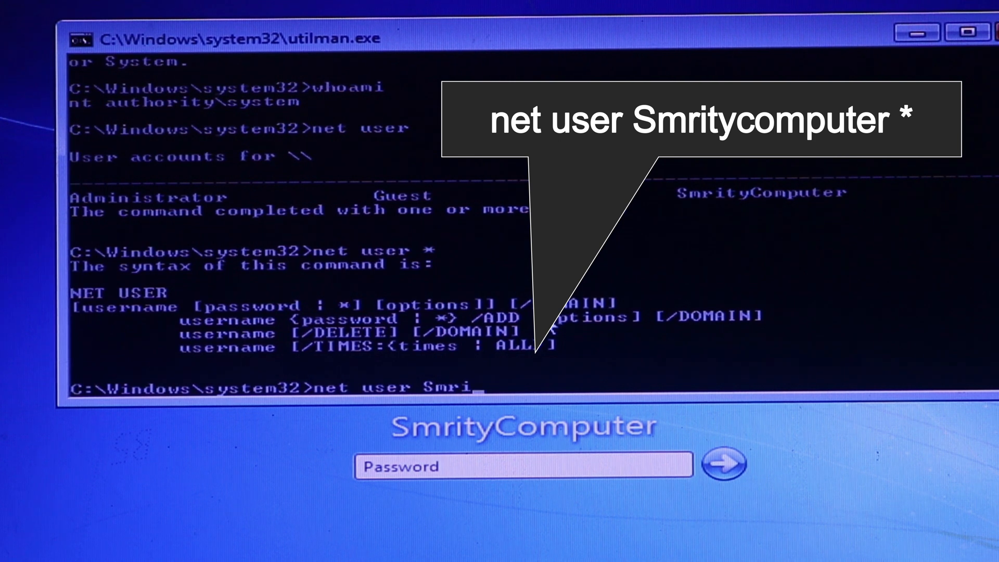
{"action": "type", "text": "ty"}
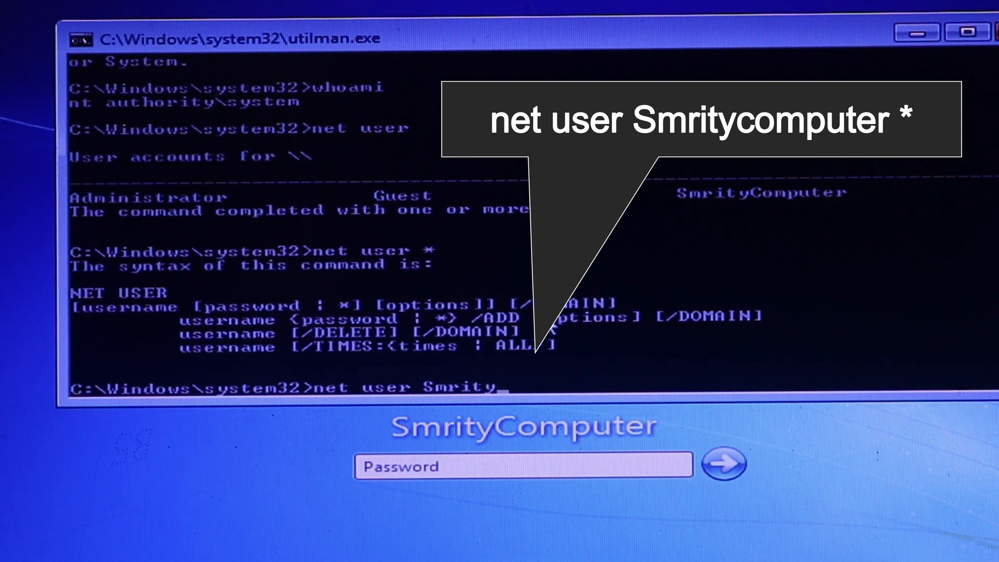
{"action": "type", "text": "computer"}
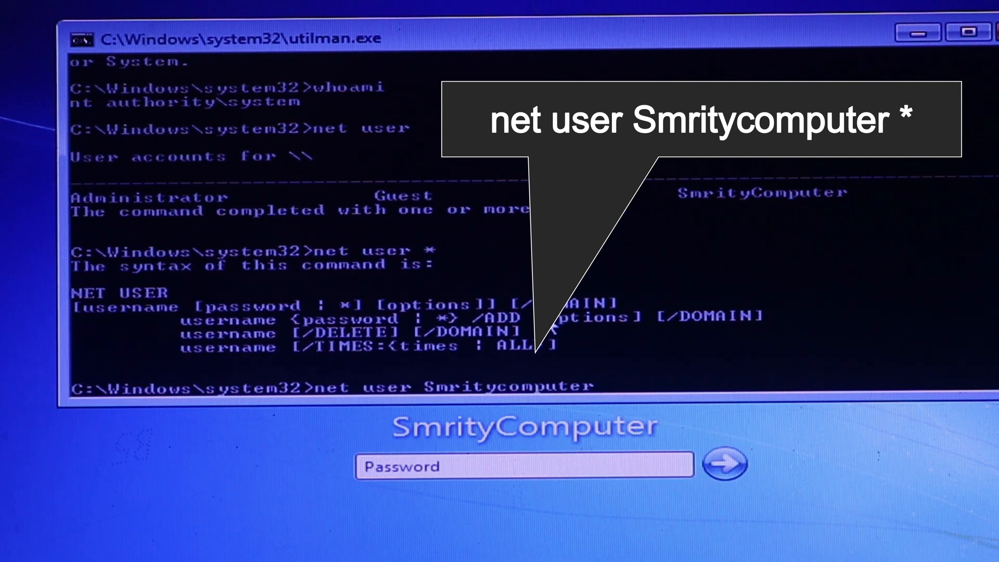
{"action": "type", "text": "*"}
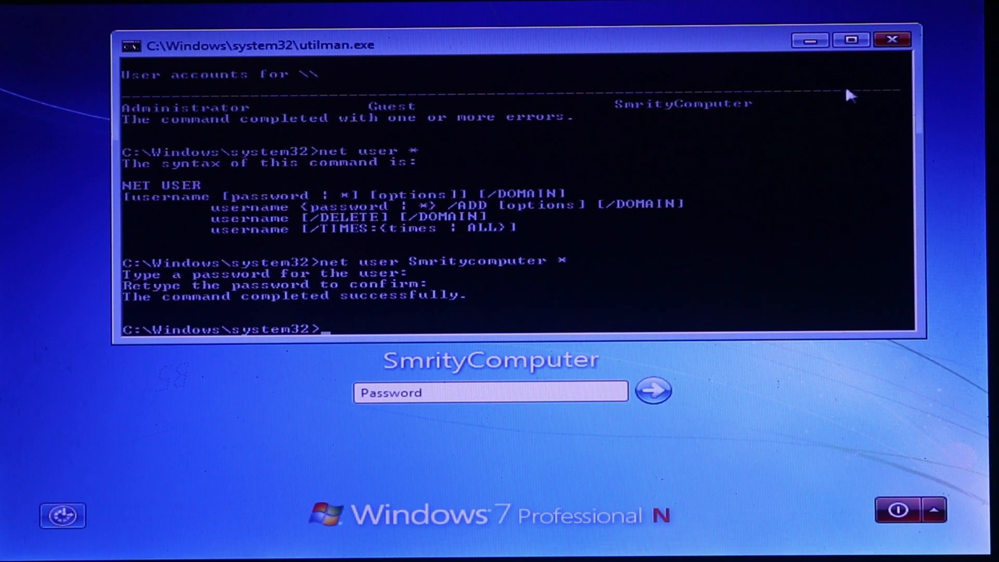
Close the command window and sign in to SmrityComputer with no password
{"action": "left_click", "coordinate": [892, 40]}
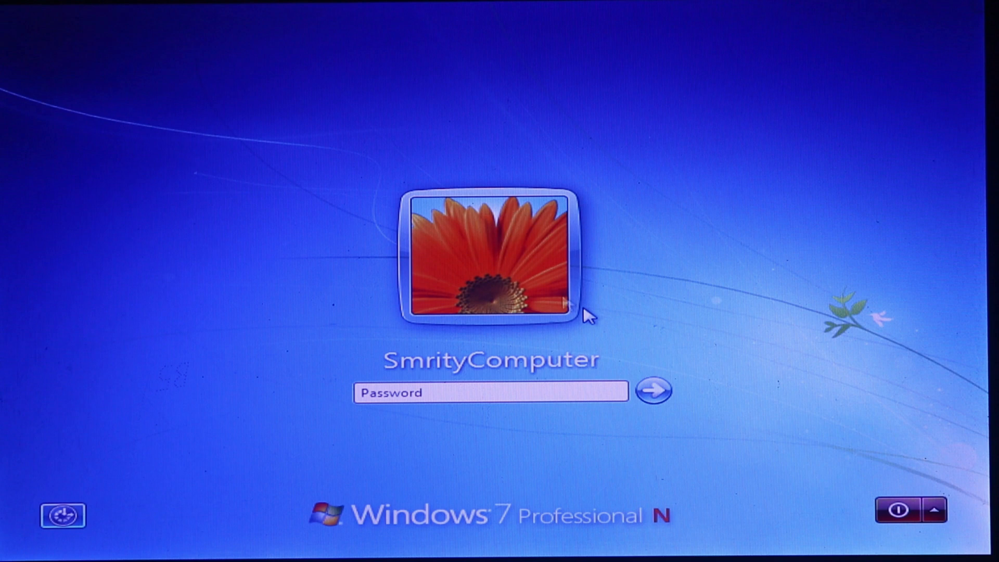
{"action": "mouse_move", "coordinate": [654, 390]}
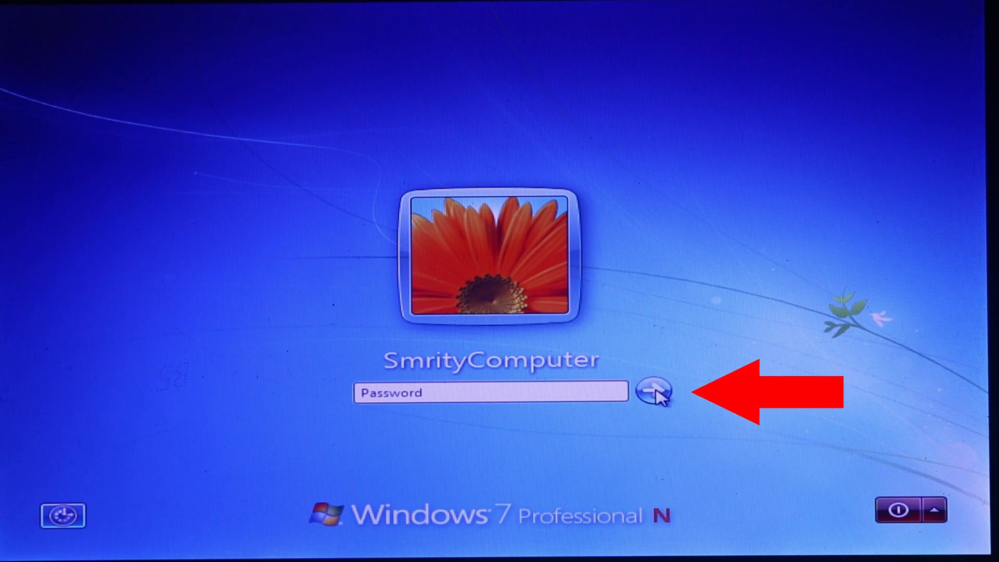
{"action": "left_click", "coordinate": [654, 392]}
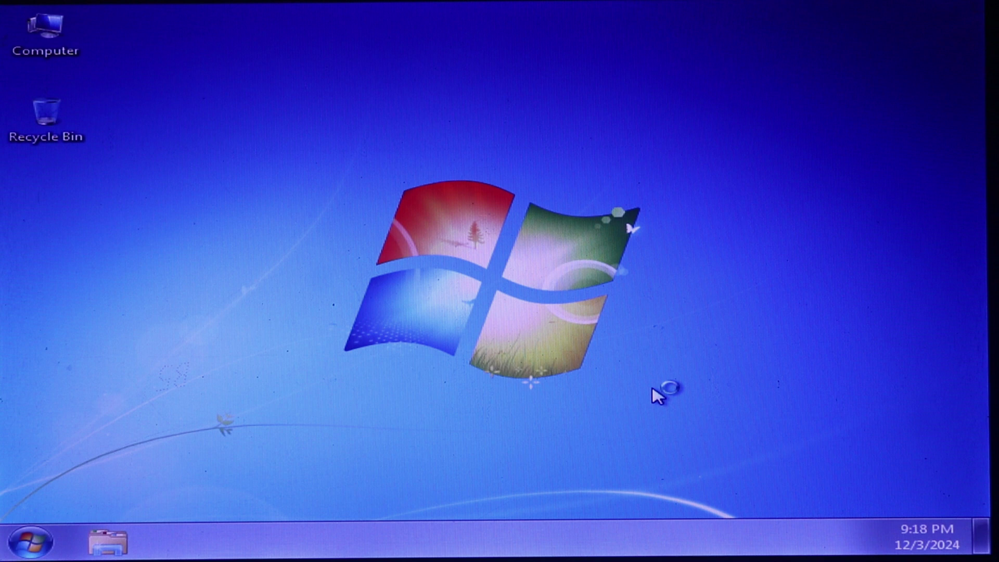
{"action": "mouse_move", "coordinate": [430, 226]}
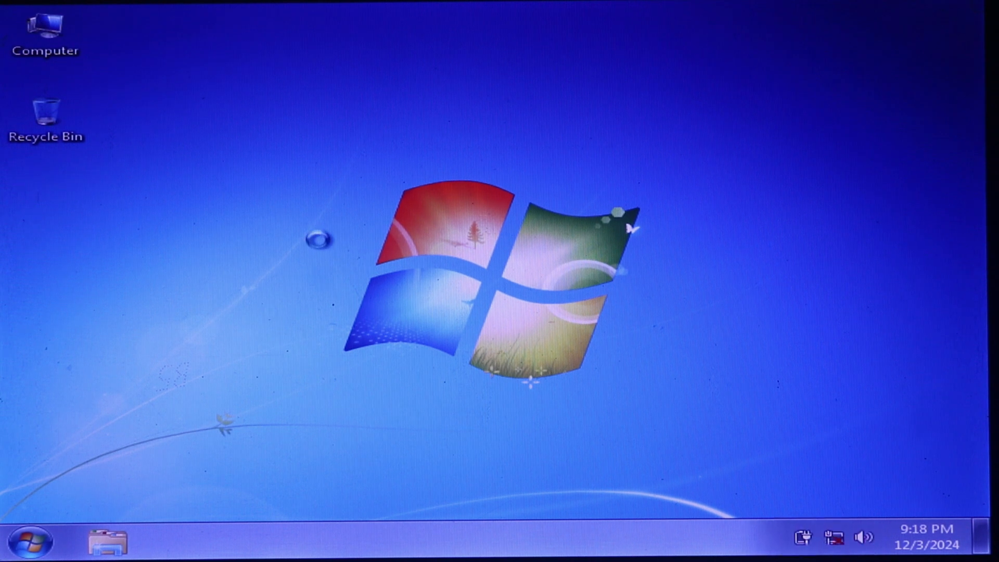
{"action": "mouse_move", "coordinate": [363, 282]}
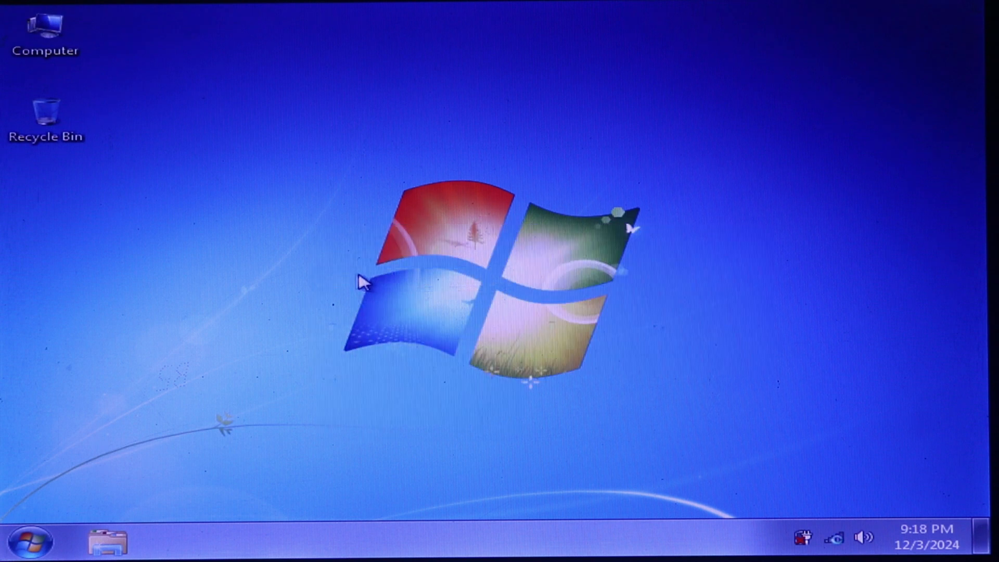
{"action": "mouse_move", "coordinate": [171, 178]}
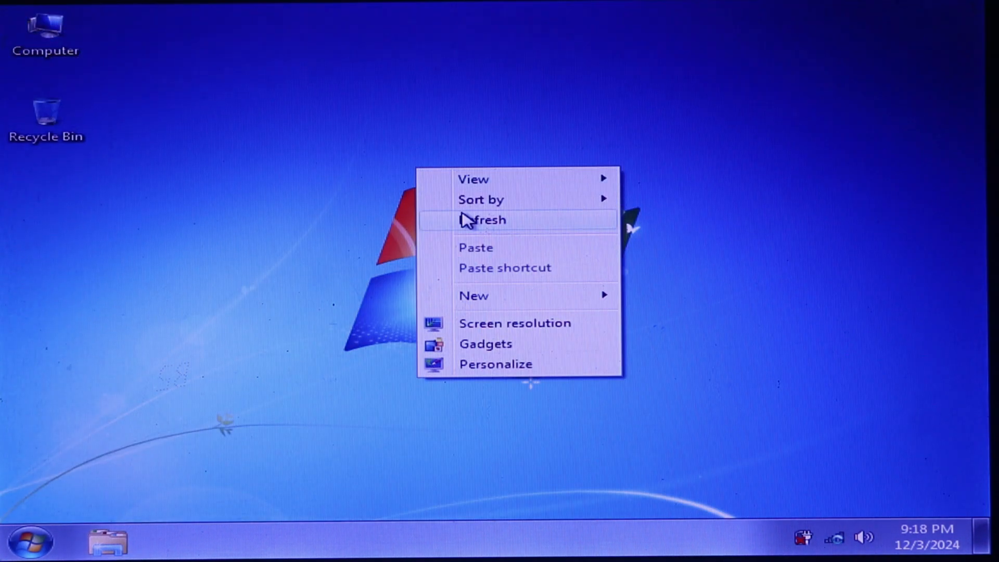
{"action": "left_click", "coordinate": [486, 219]}
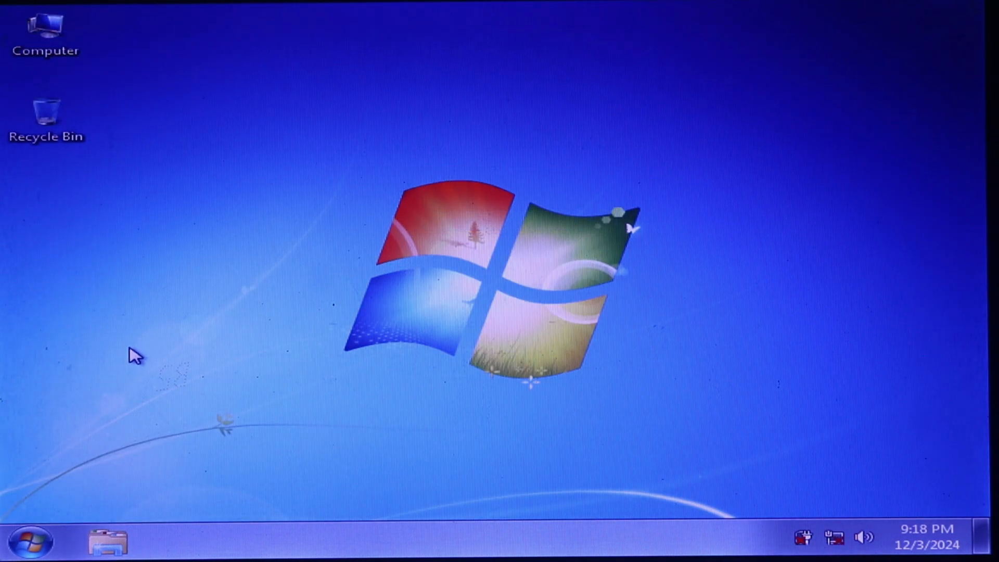